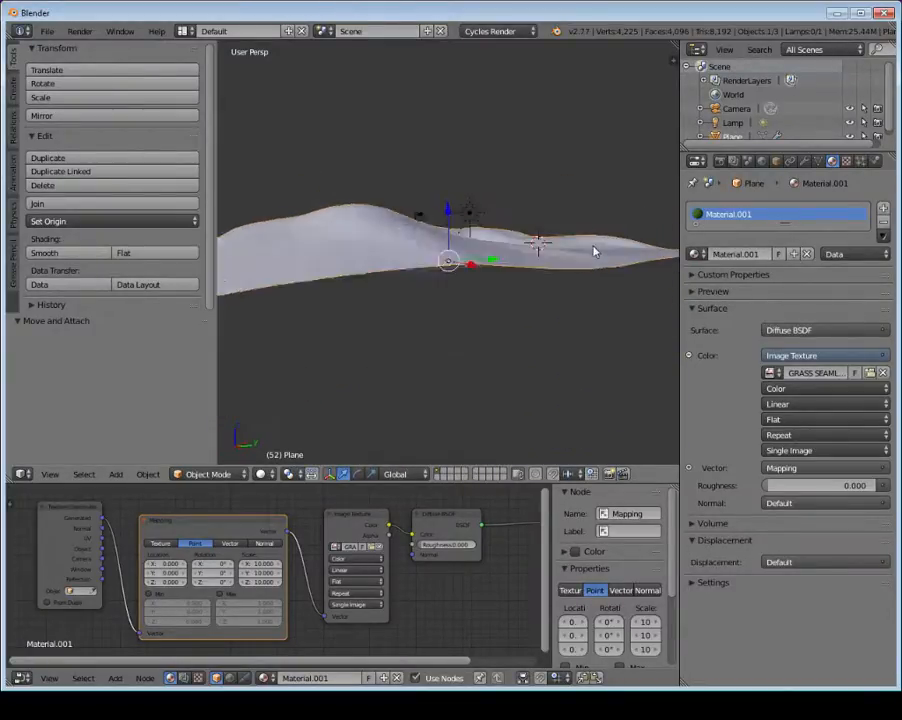
- Sculpt a rounded hill onto the terrain plane in Sculpt Mode, then return to Object Mode
left_click(208, 472)
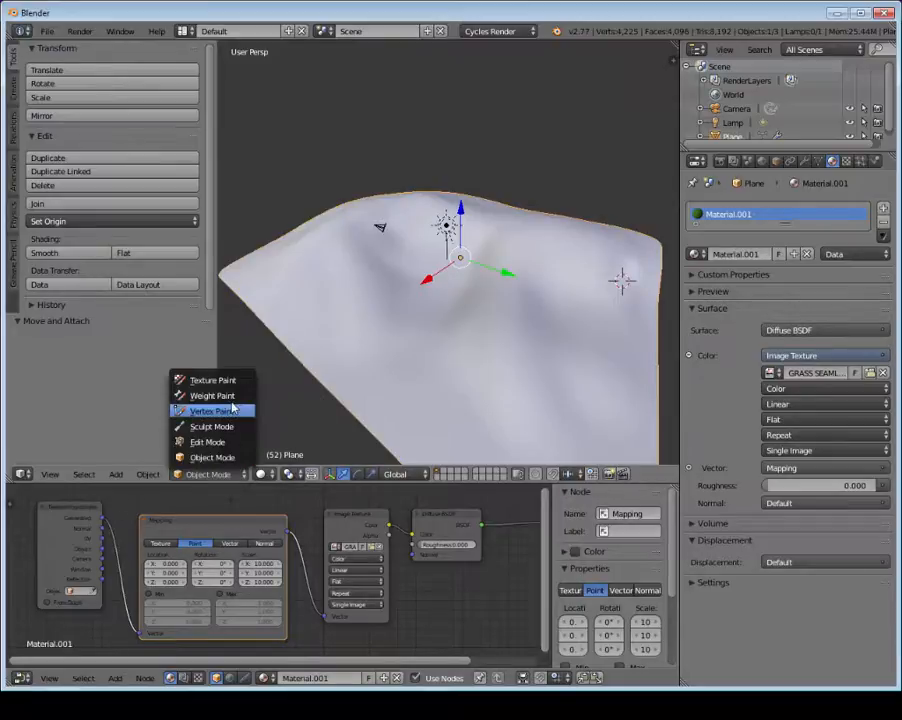
left_click(212, 426)
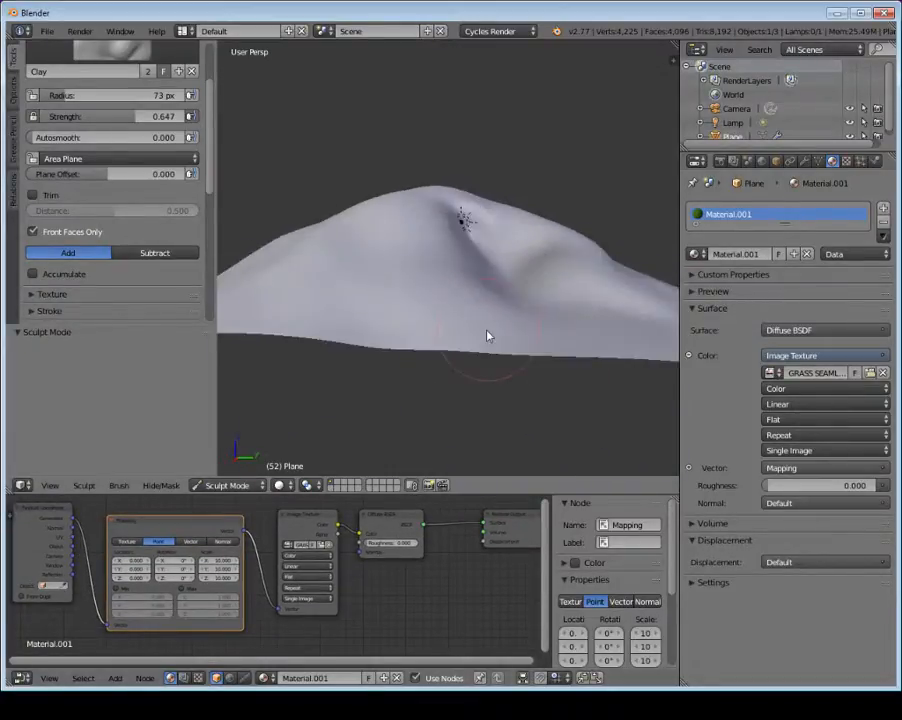
left_click(280, 486)
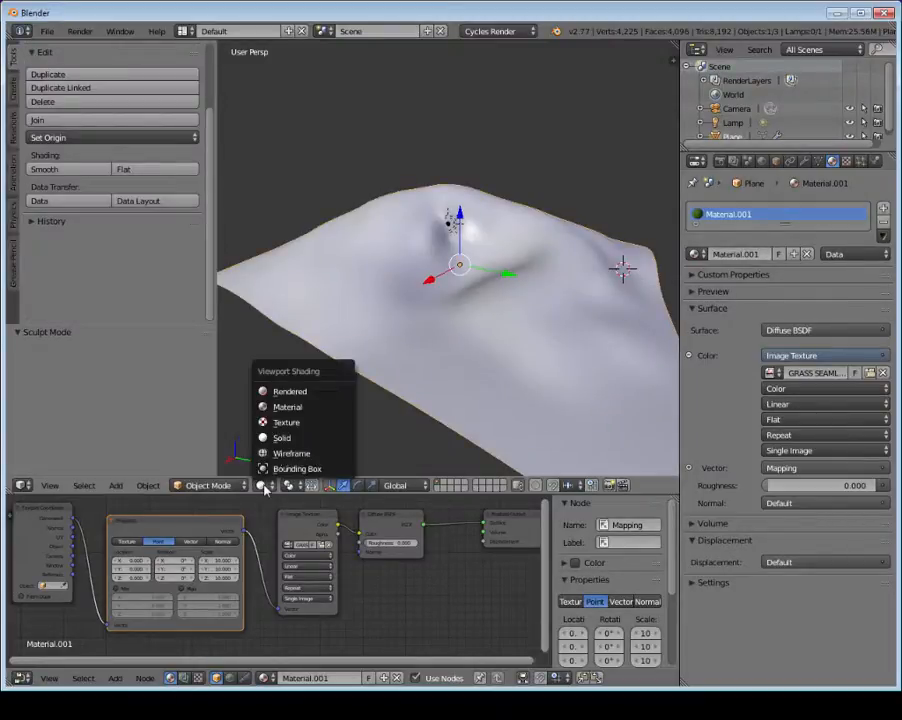
- Change the viewport shading before adding the surrounding plane
left_click(288, 390)
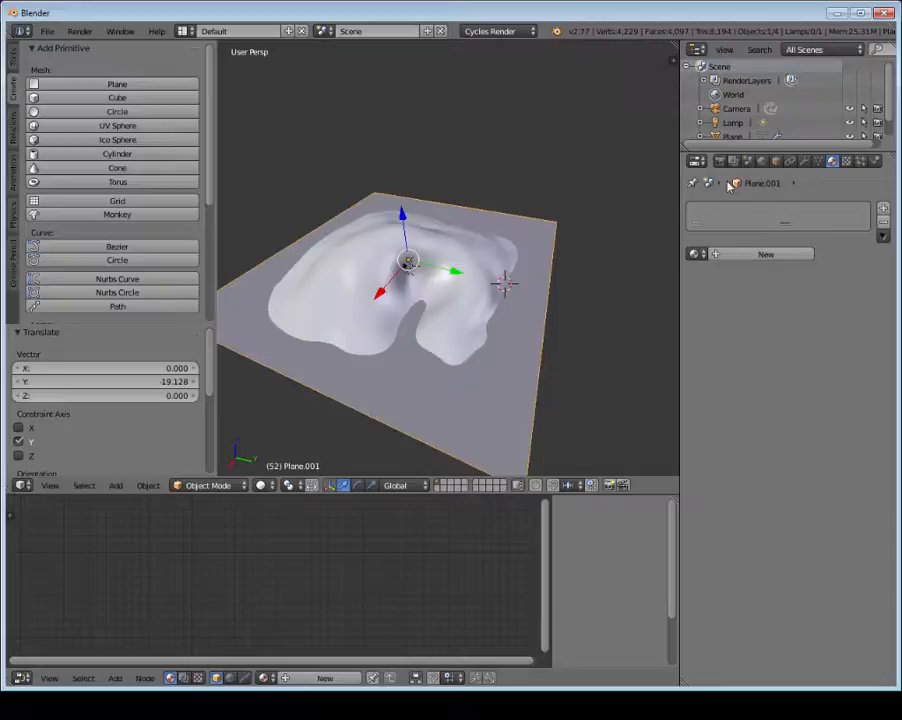
mouse_move(804, 160)
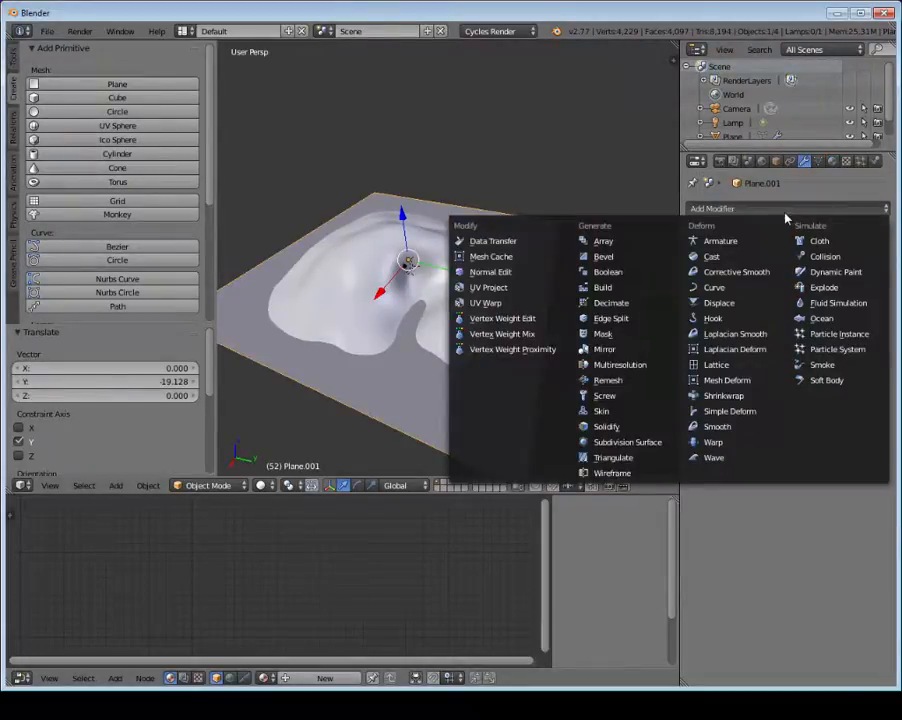
mouse_move(850, 330)
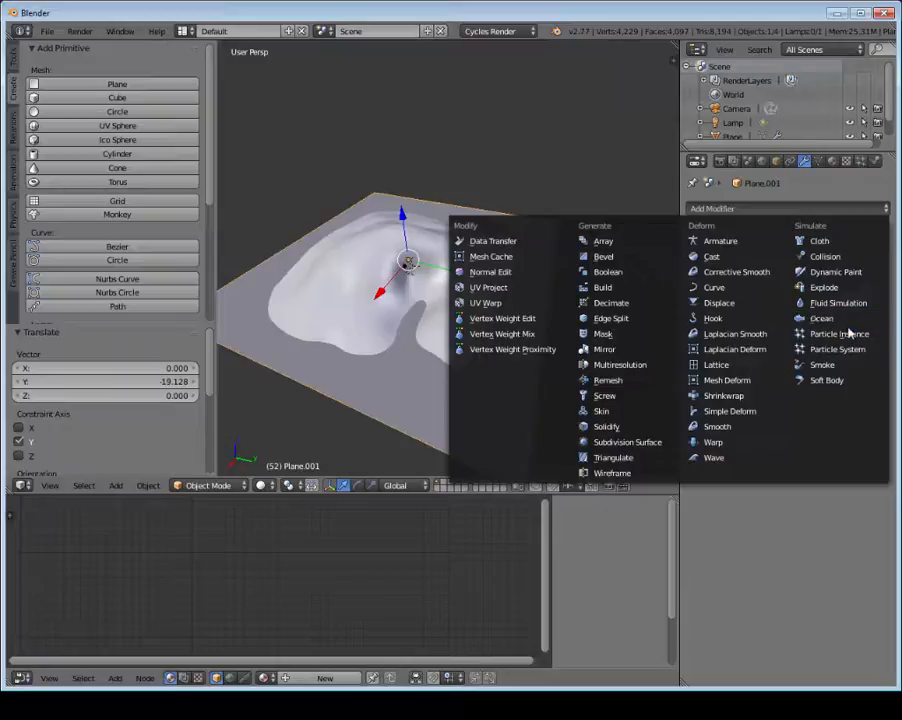
- Add an Ocean modifier to the surrounding plane
left_click(820, 318)
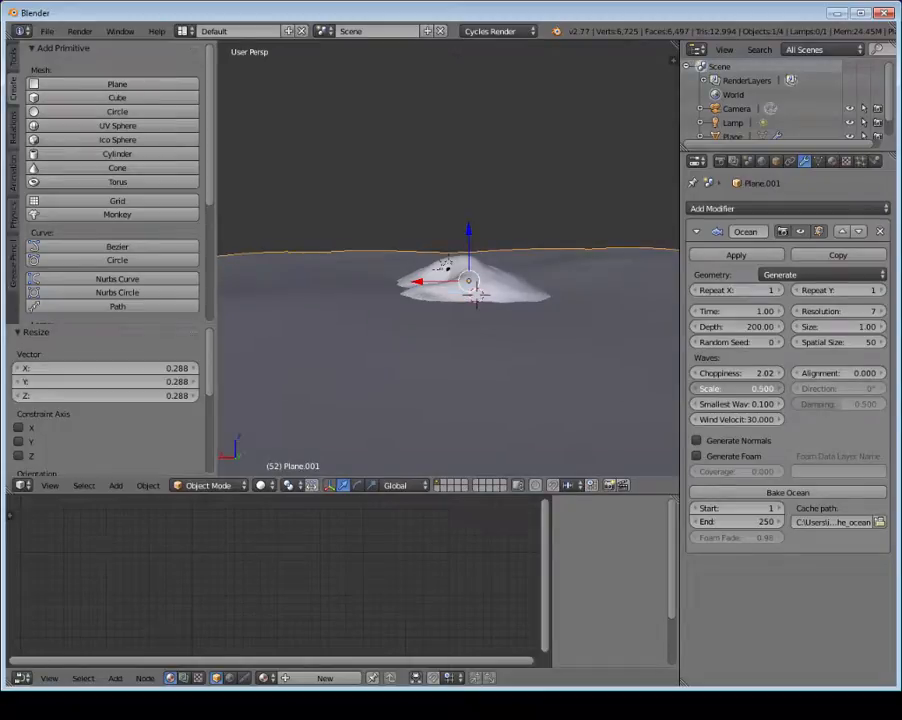
- Adjust an Ocean modifier value by dragging its slider
left_click_drag(760, 372, 730, 372)
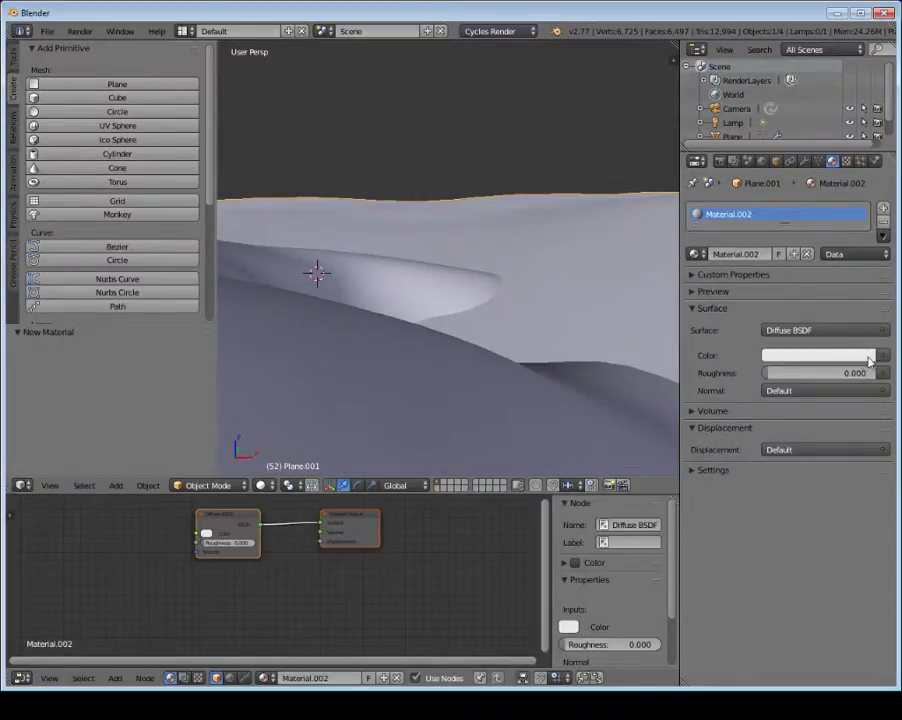
- Pick a light blue Diffuse colour for the ocean and set viewport shading to Rendered
left_click(816, 356)
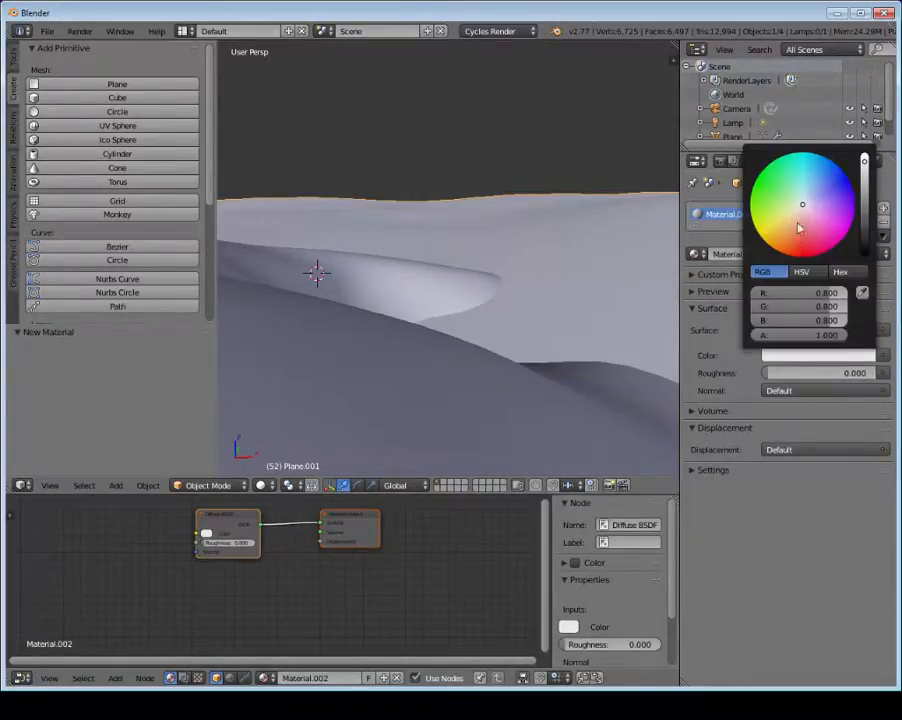
left_click(808, 190)
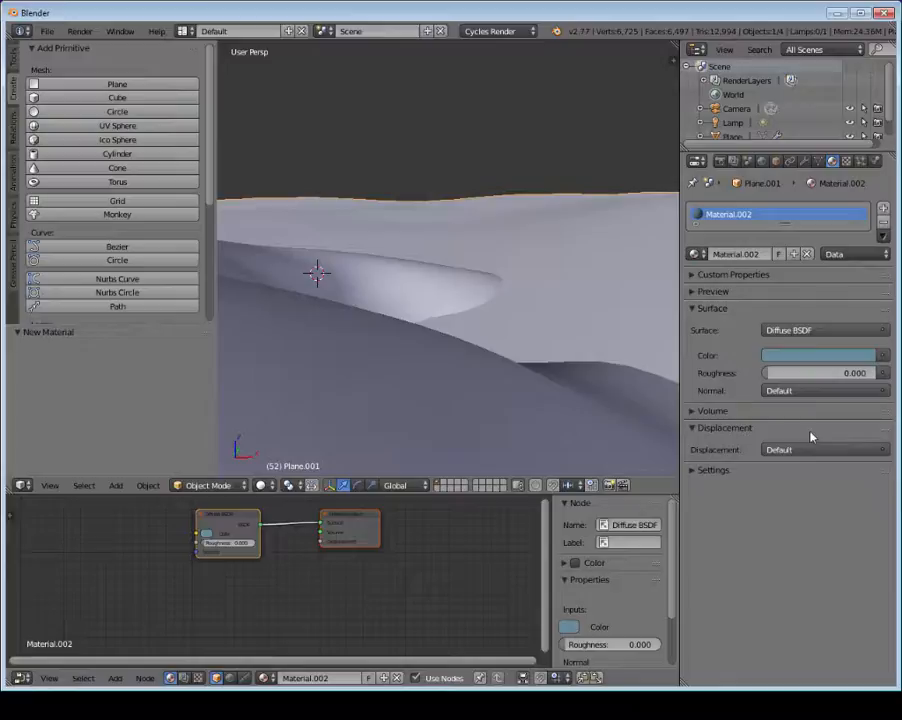
left_click(344, 486)
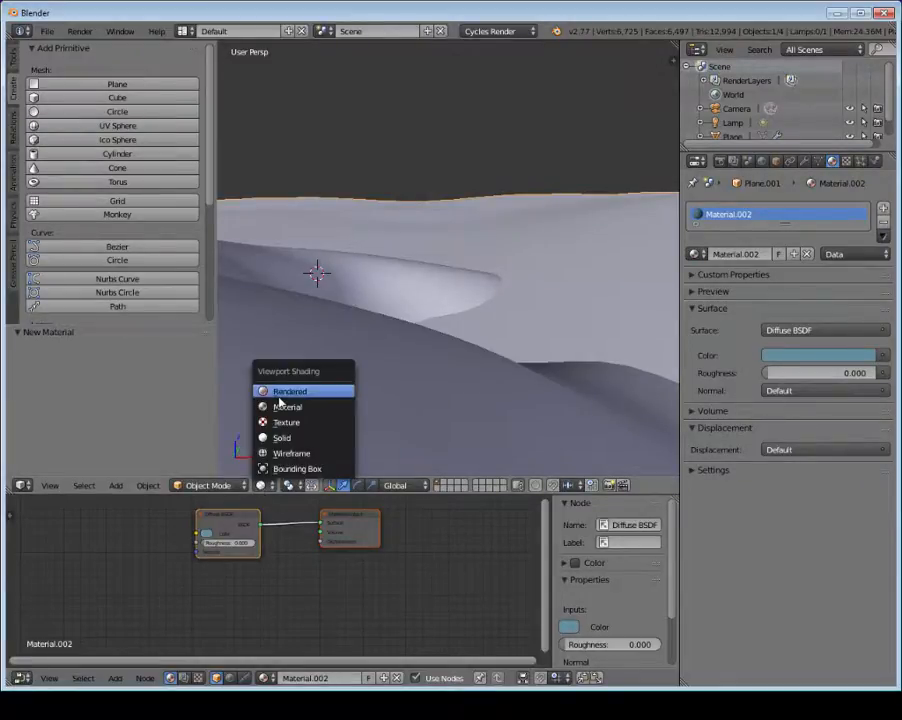
left_click(288, 390)
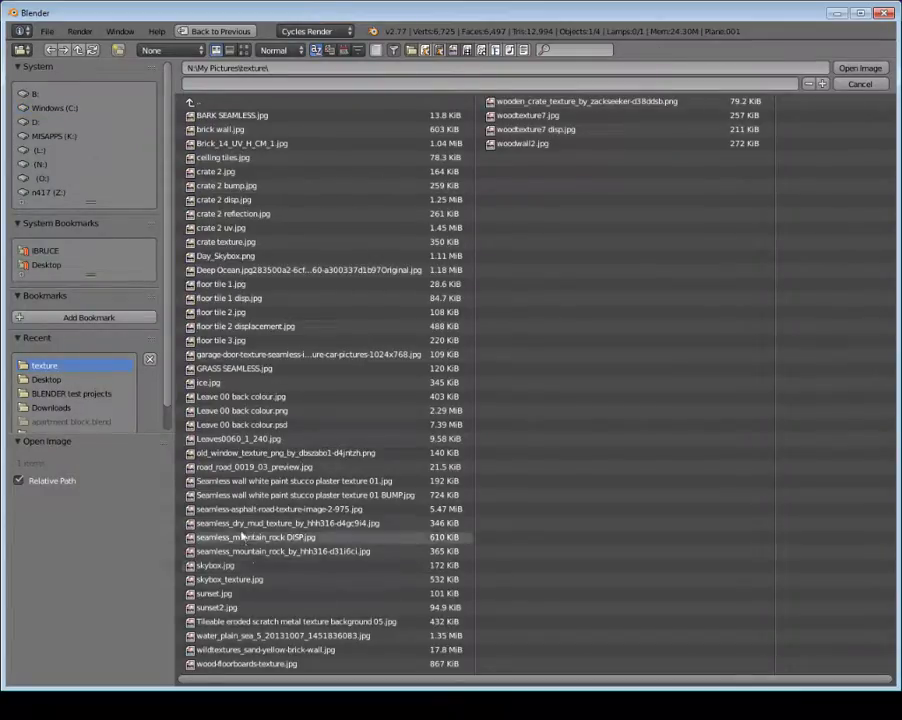
- Select a texture image file from the textures folder in the image browser
left_click(296, 480)
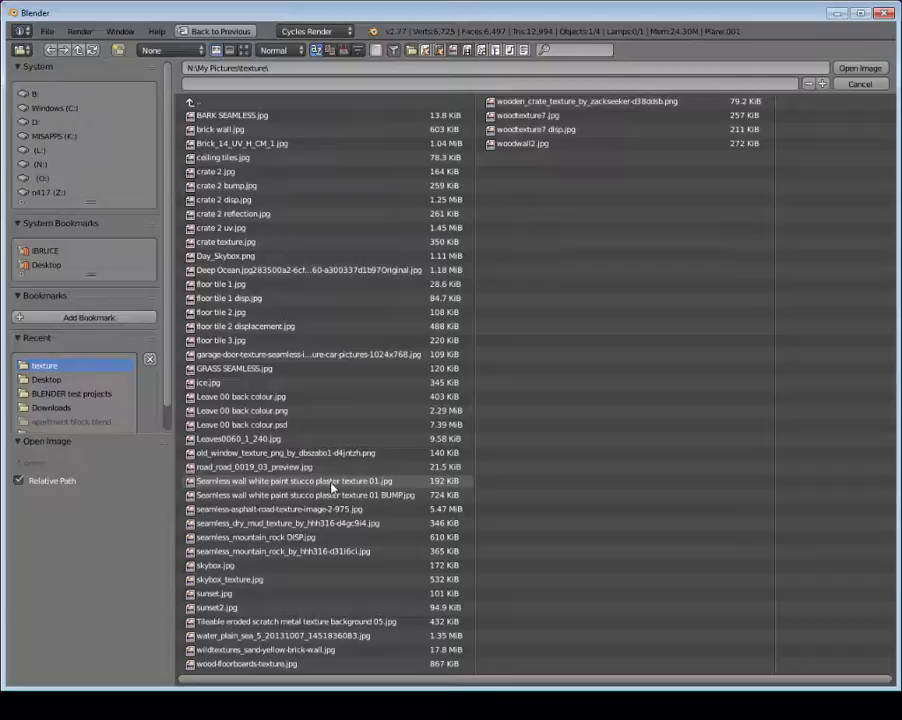
left_click(216, 608)
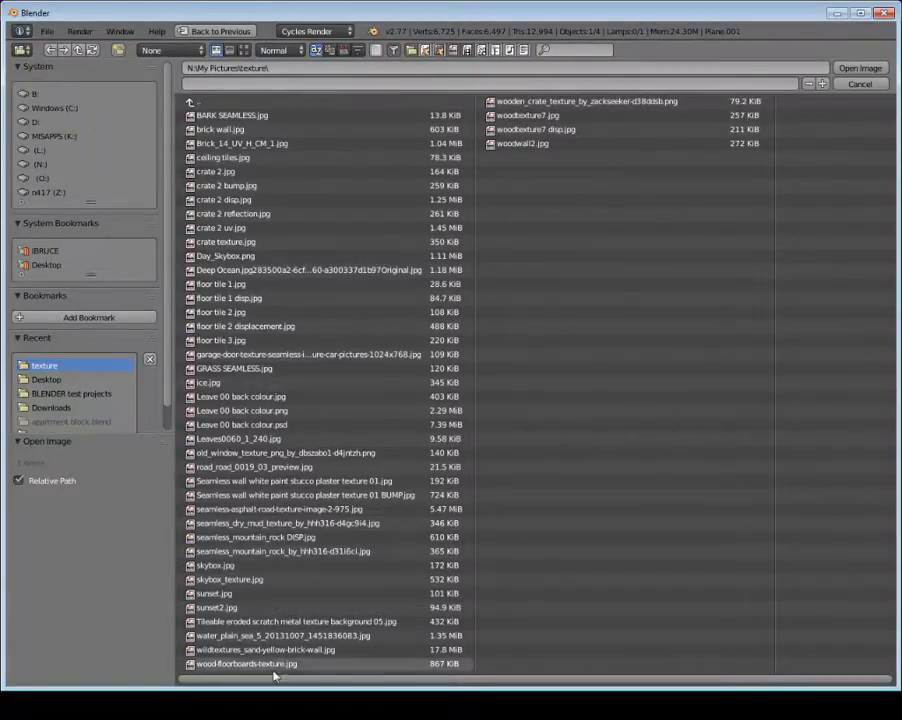
left_click(280, 636)
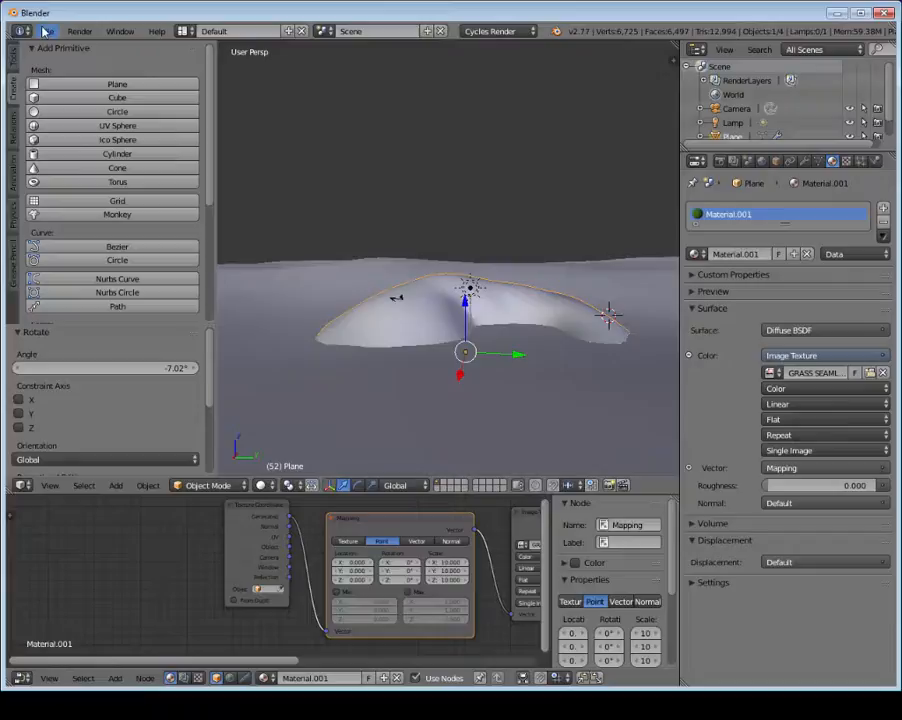
- Enable the Add Curve: Sapling add-on in User Preferences and close the preferences
left_click(46, 32)
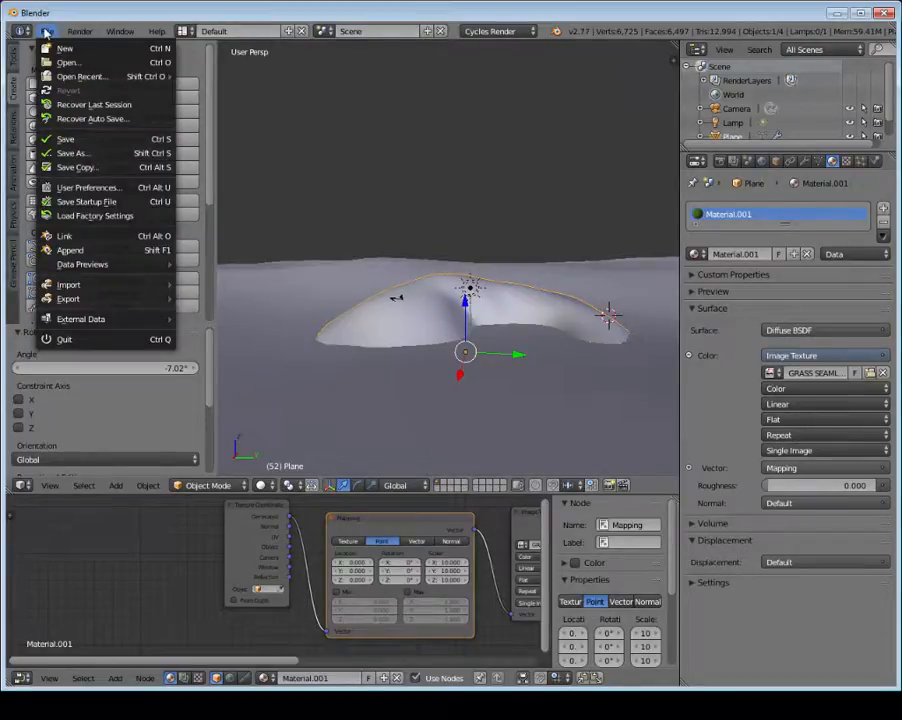
left_click(88, 188)
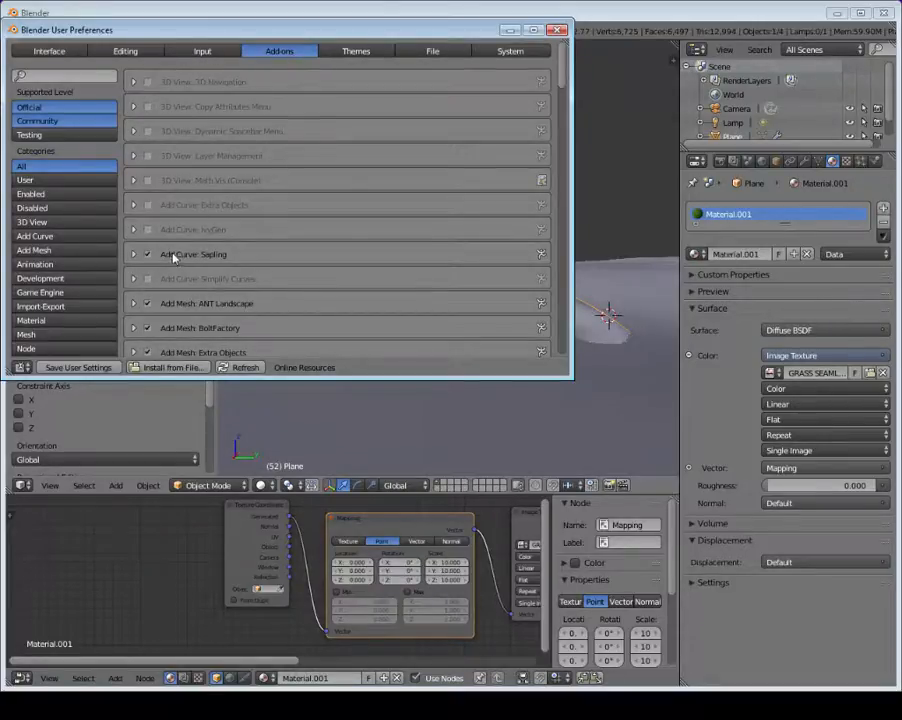
left_click(148, 254)
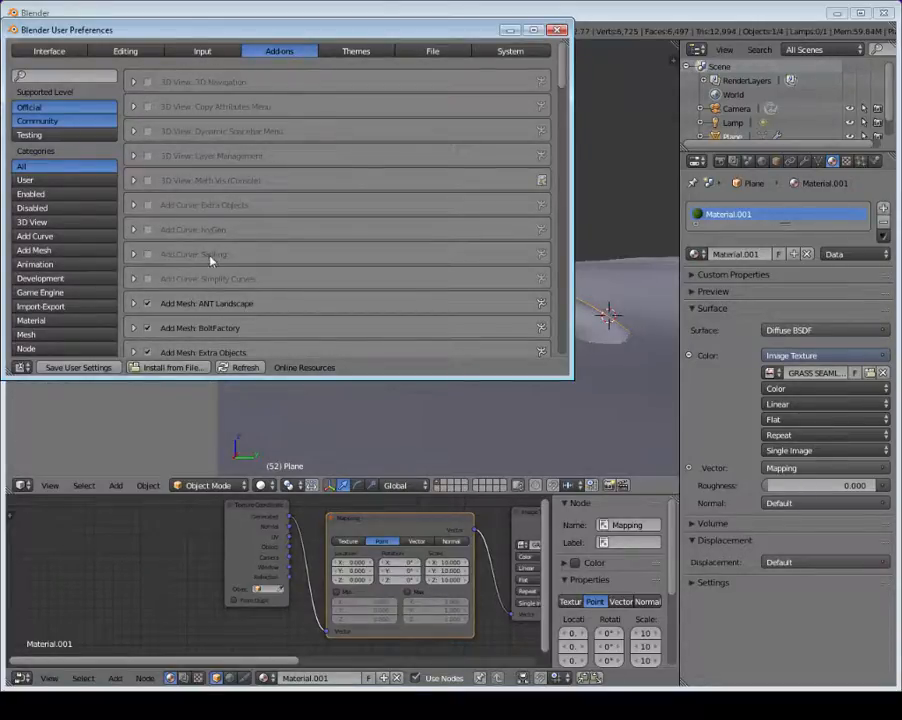
left_click(146, 252)
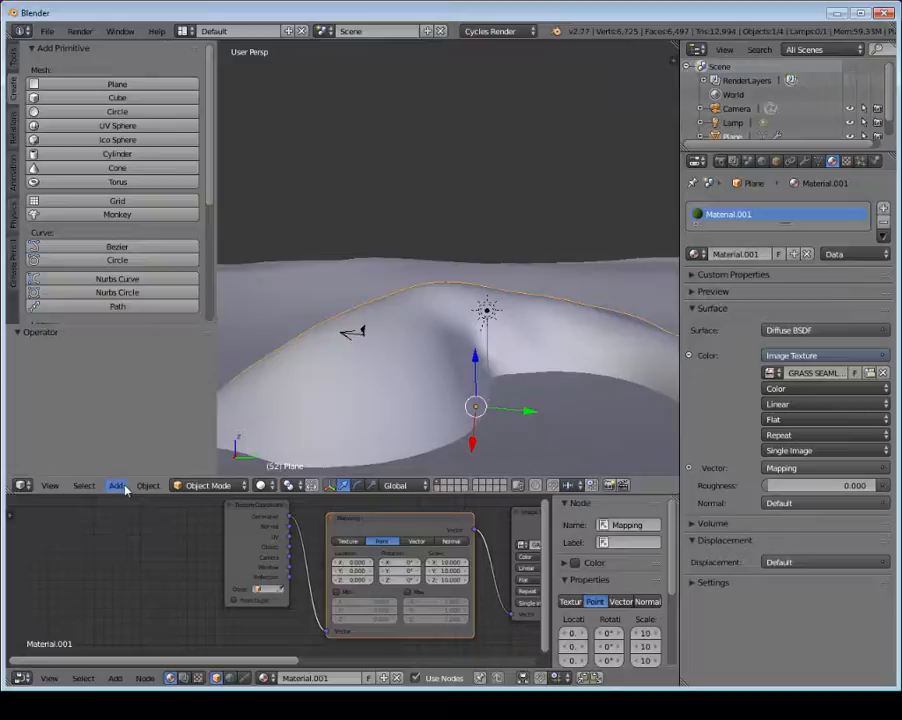
- Add a Sapling tree from Add > Curve onto the terrain
left_click(116, 486)
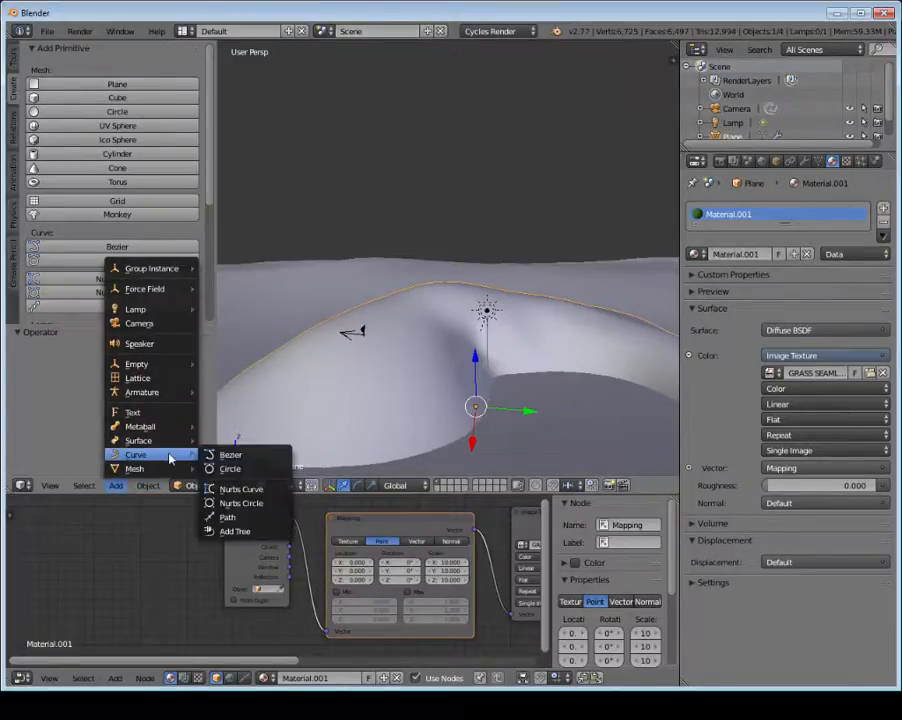
left_click(236, 532)
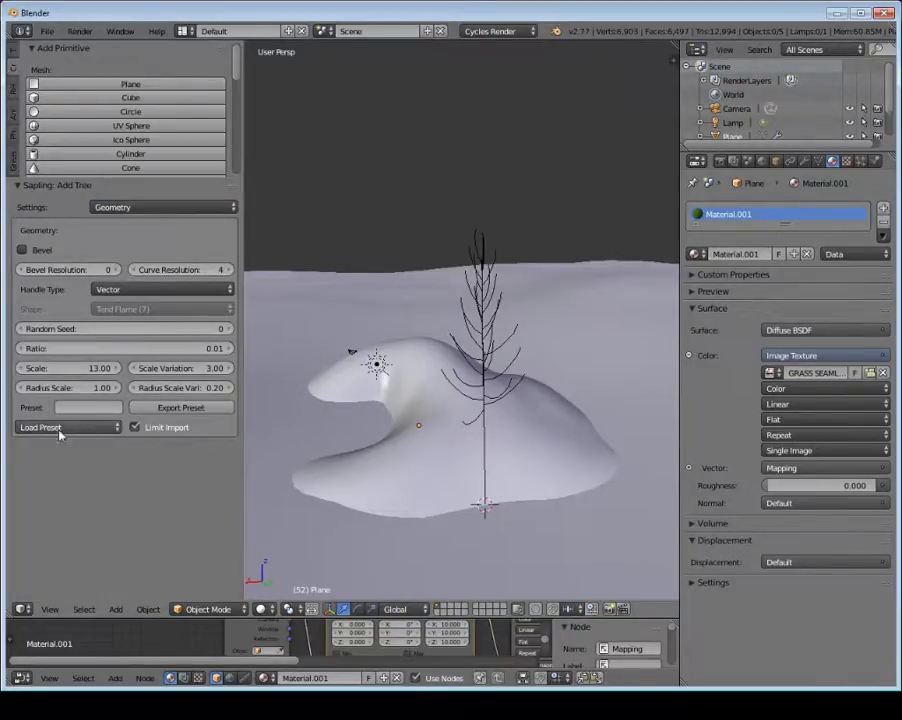
- Try the quaking_aspen and other tree presets, settling on black_tupelo
left_click(64, 428)
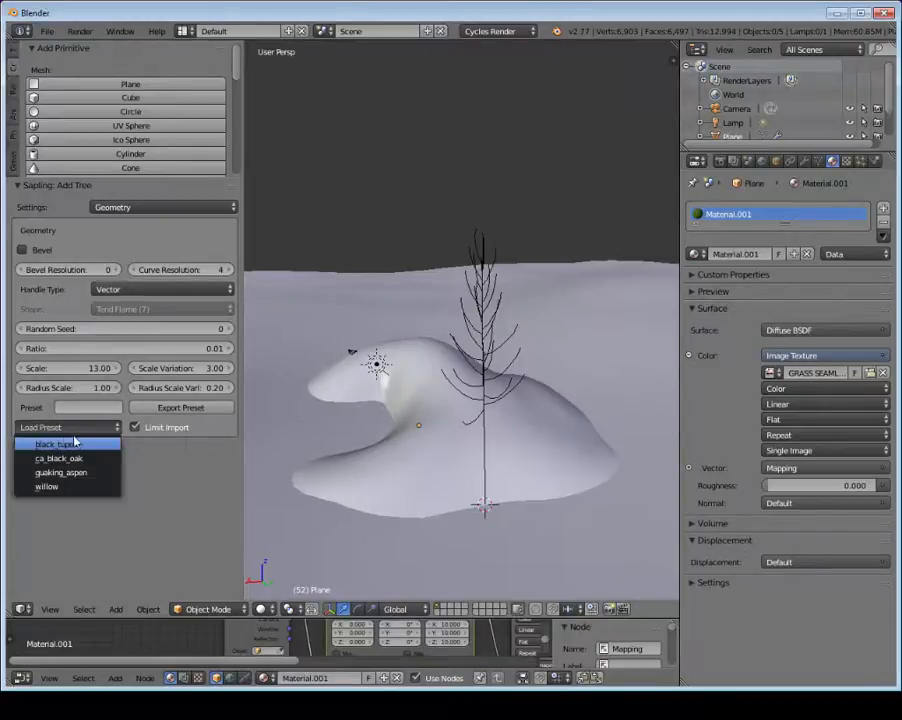
mouse_move(56, 444)
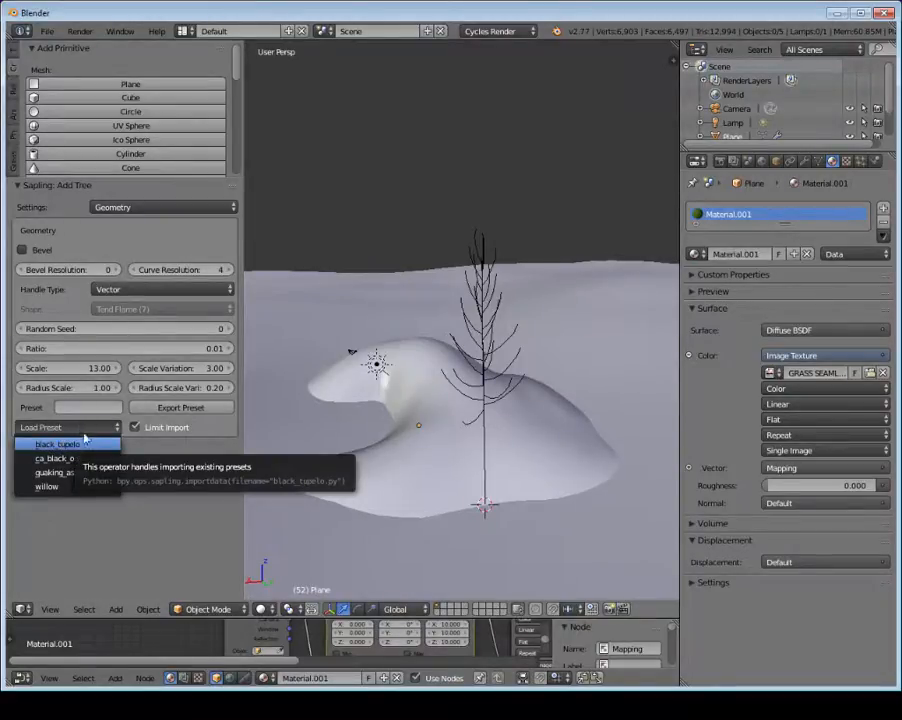
mouse_move(56, 458)
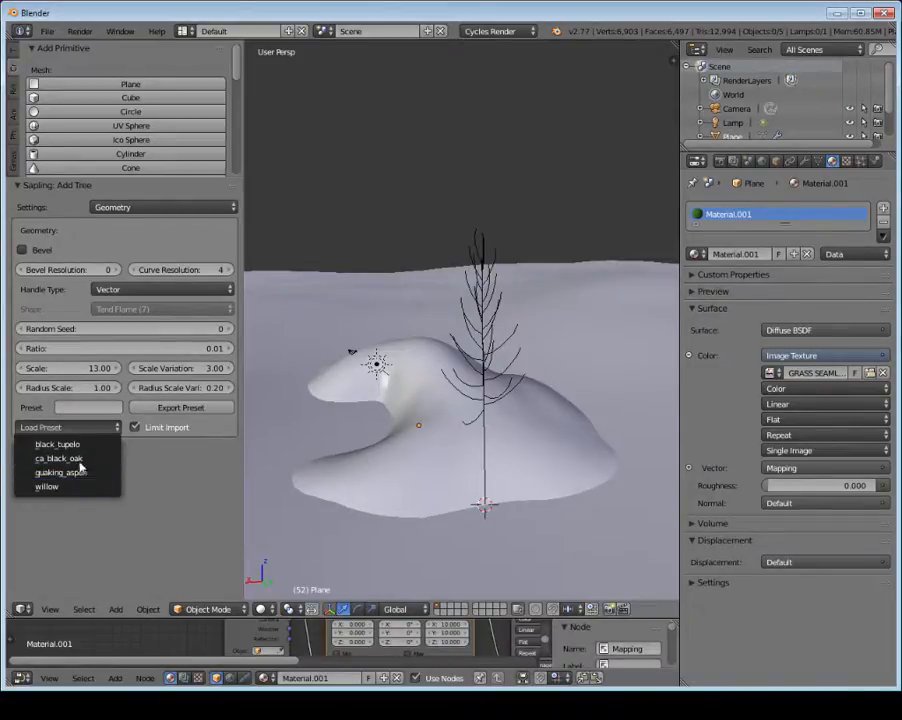
left_click(60, 472)
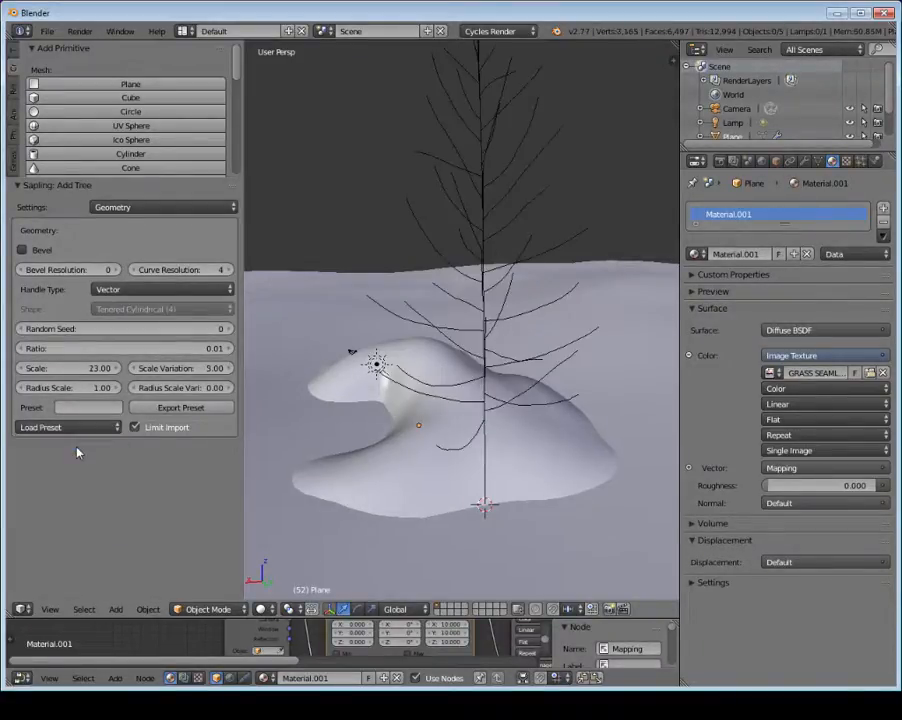
left_click(64, 428)
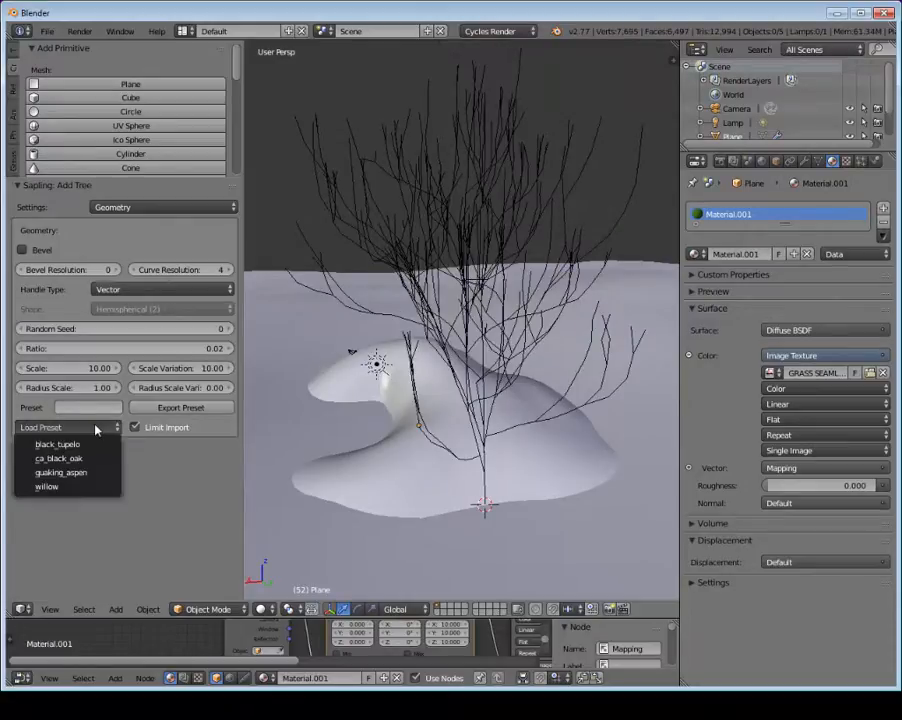
left_click(58, 458)
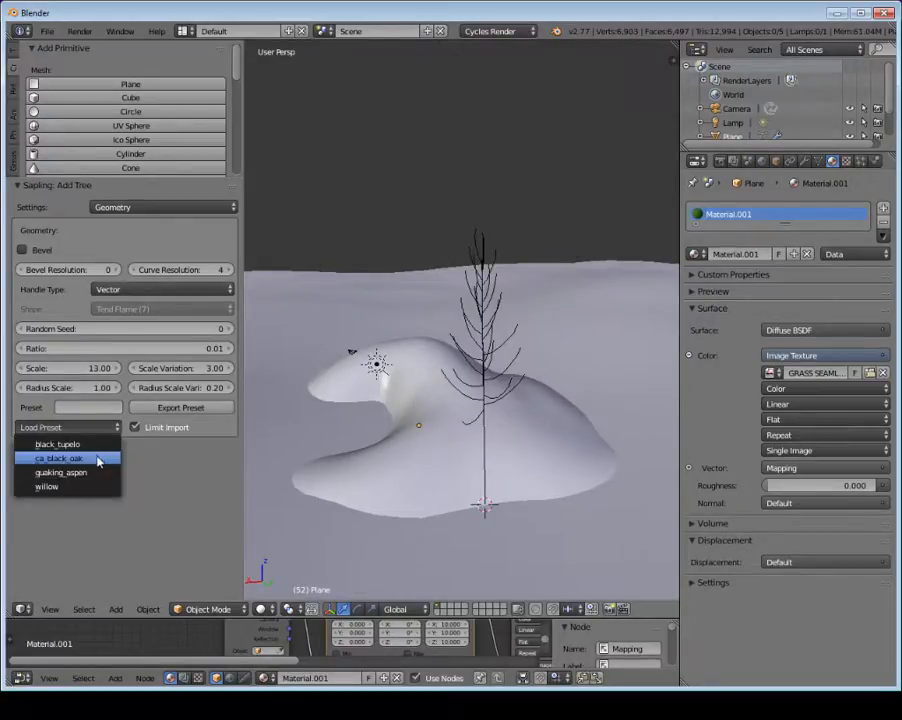
left_click(56, 444)
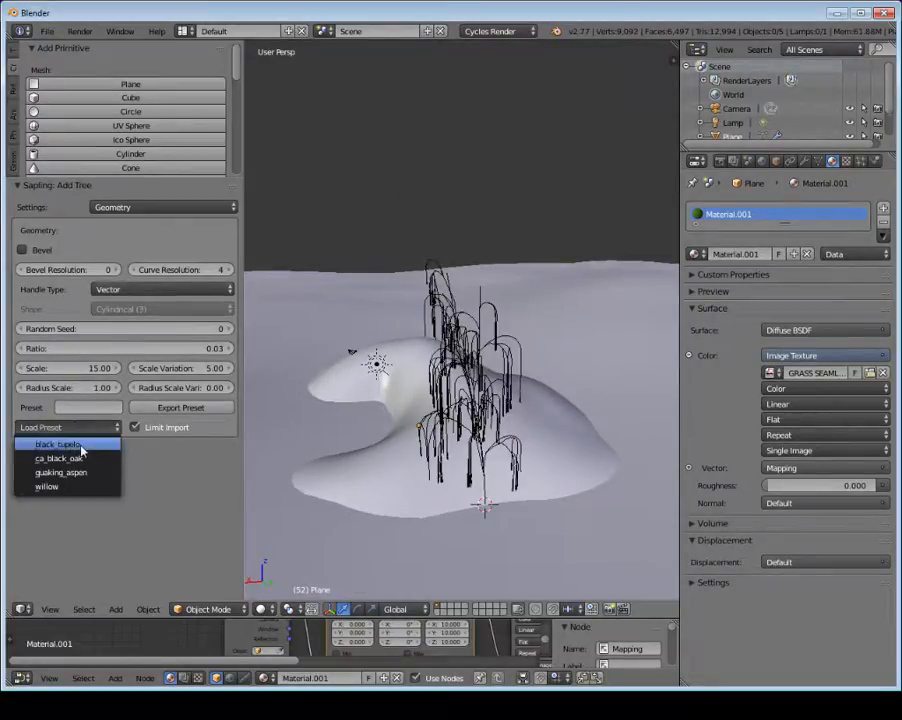
left_click(56, 458)
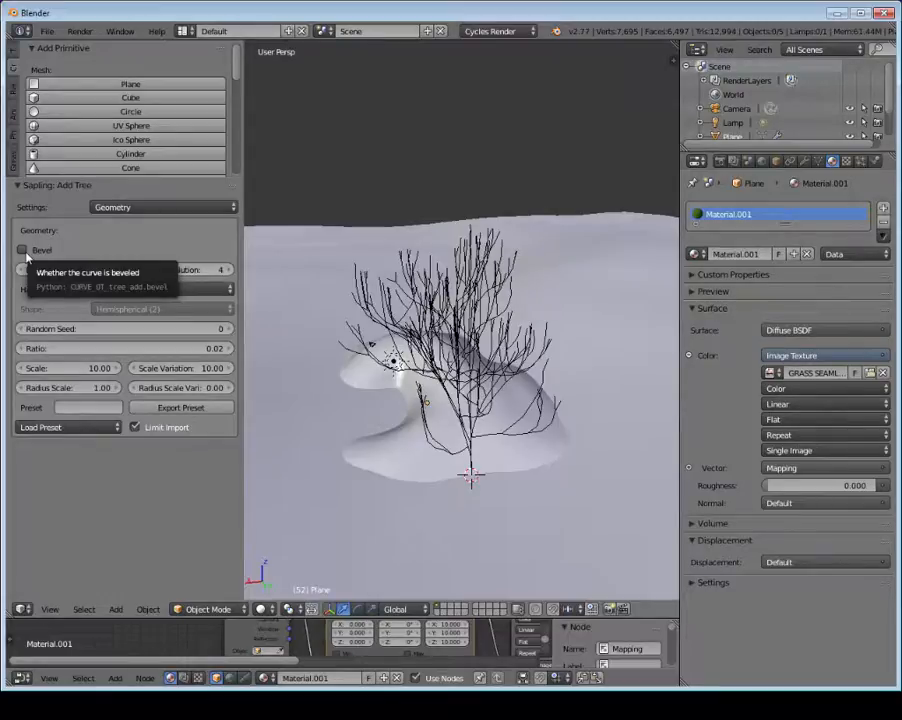
- Enable Bevel on the branches and adjust the Branch Splitting settings
left_click(22, 248)
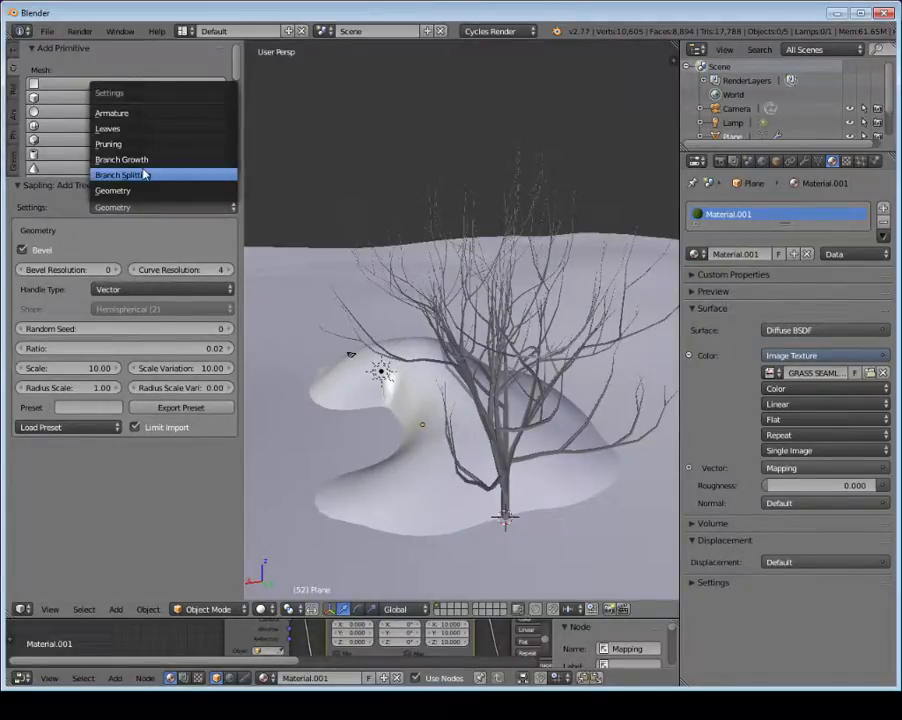
left_click(122, 174)
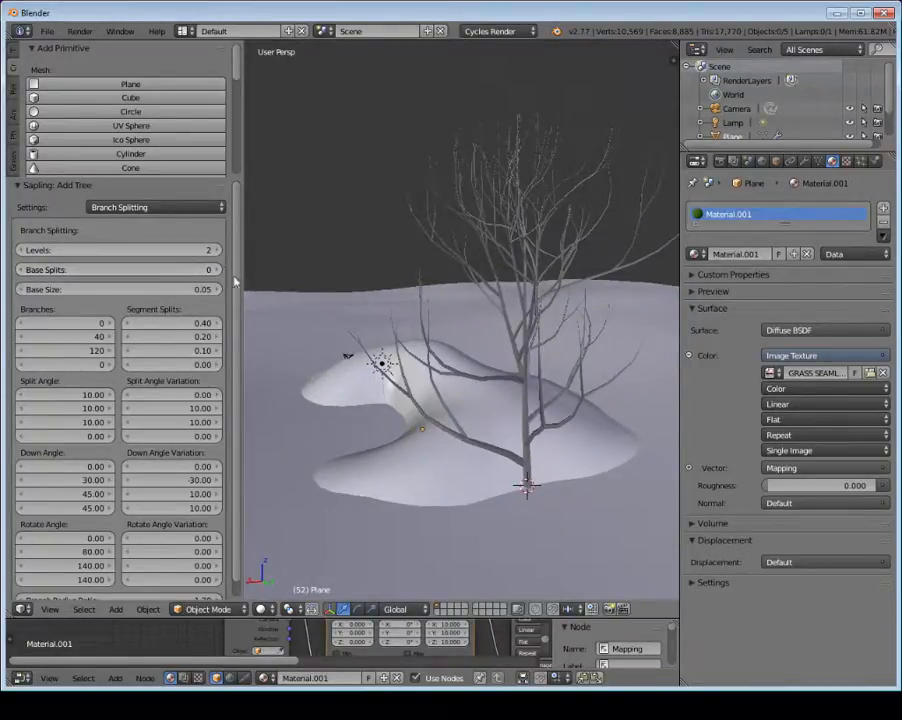
left_click(208, 268)
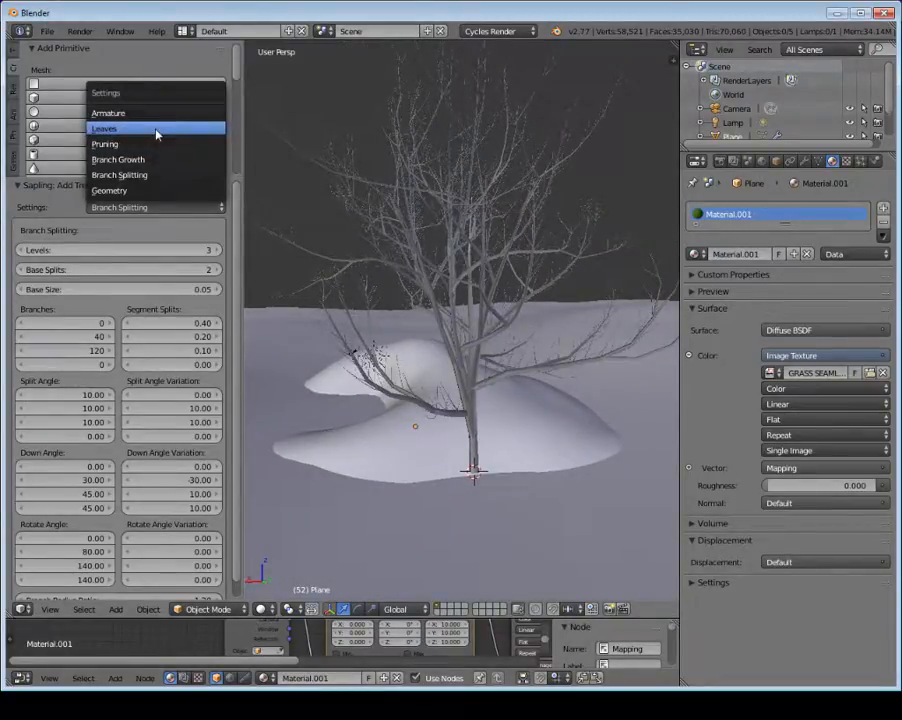
- Switch the sapling to its Leaves settings, enable Show Leaves and choose the Hexagonal leaf shape
left_click(104, 128)
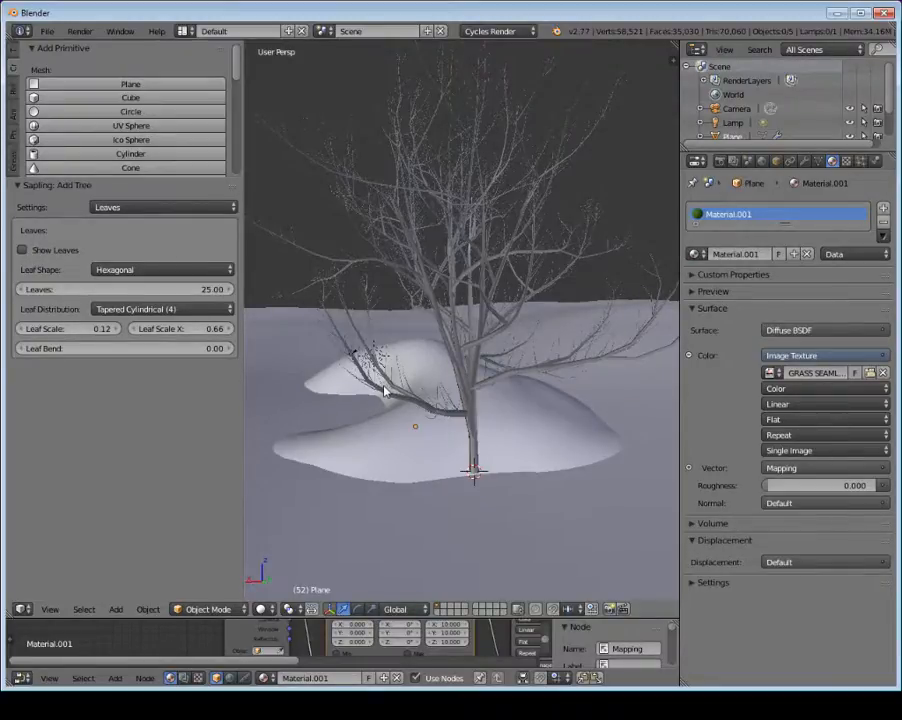
left_click(24, 250)
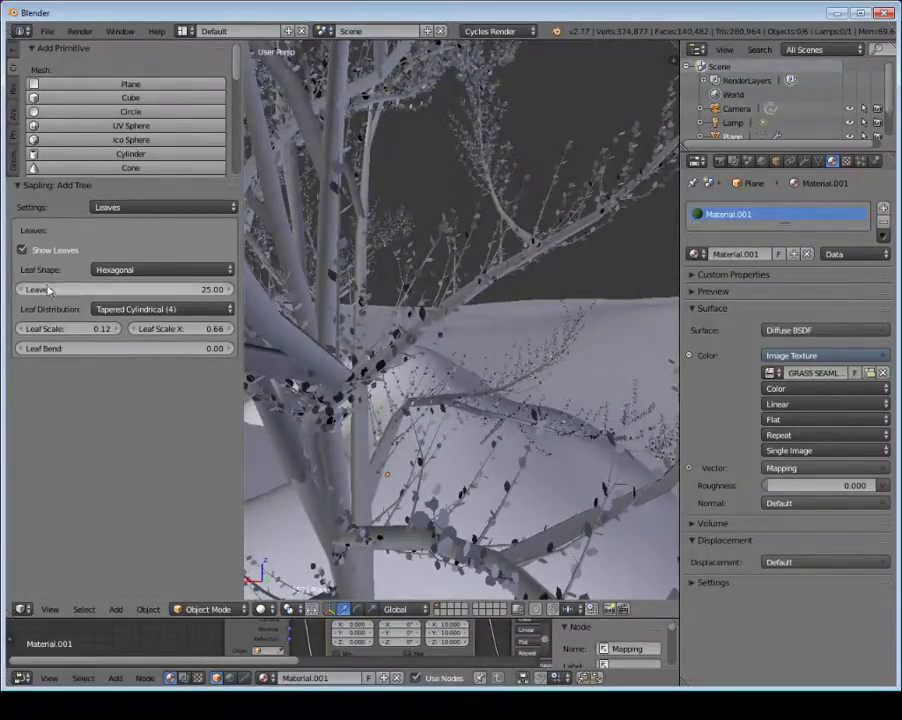
left_click(24, 250)
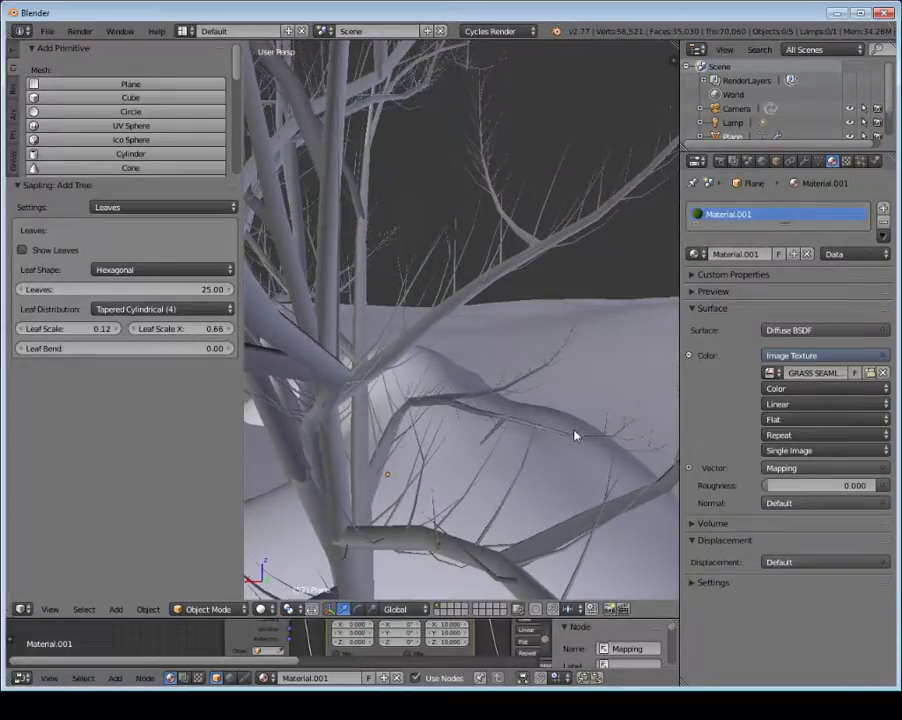
left_click(24, 248)
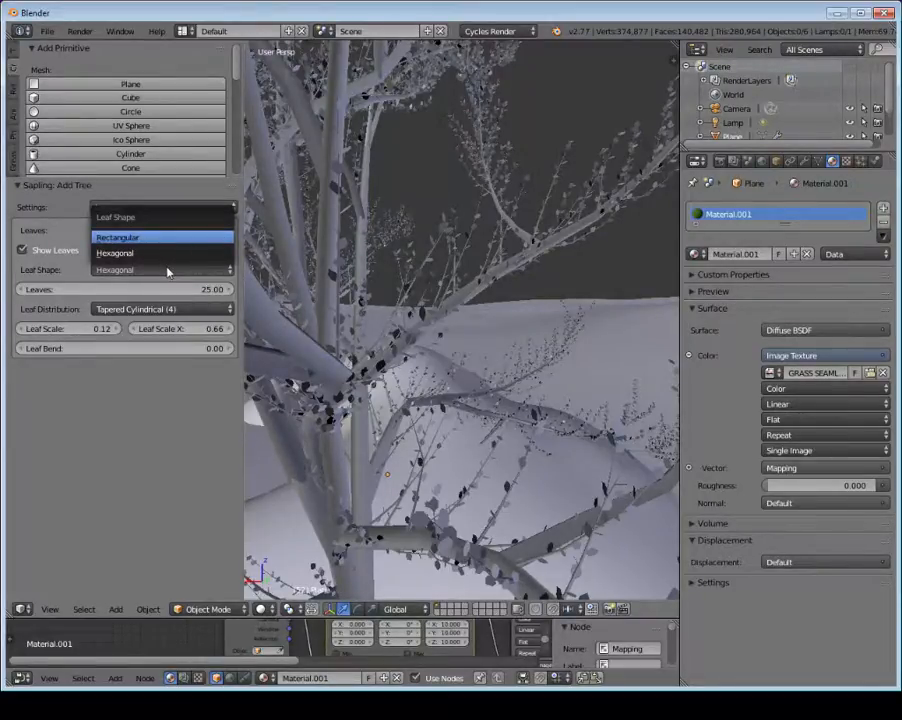
left_click(116, 252)
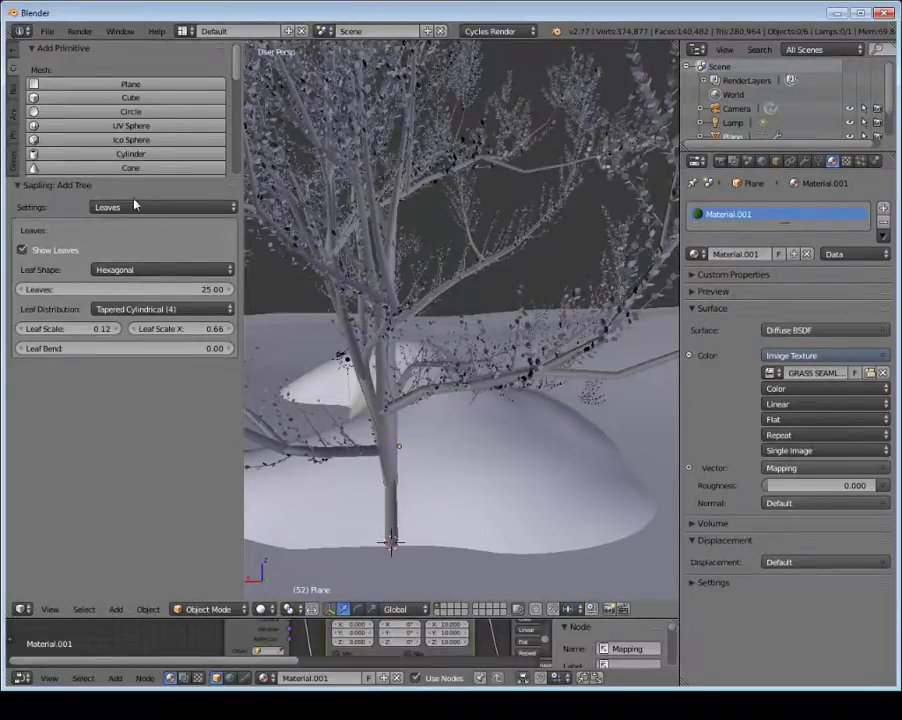
- Browse back through the tree's geometry and Branch Splitting settings before creating Material.004
left_click(160, 206)
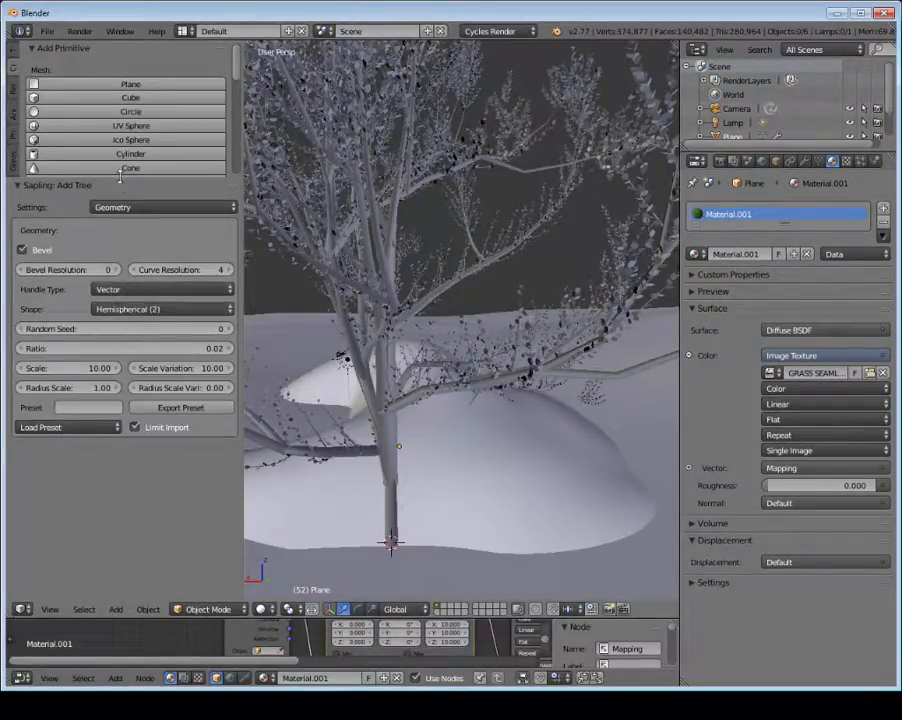
left_click(156, 206)
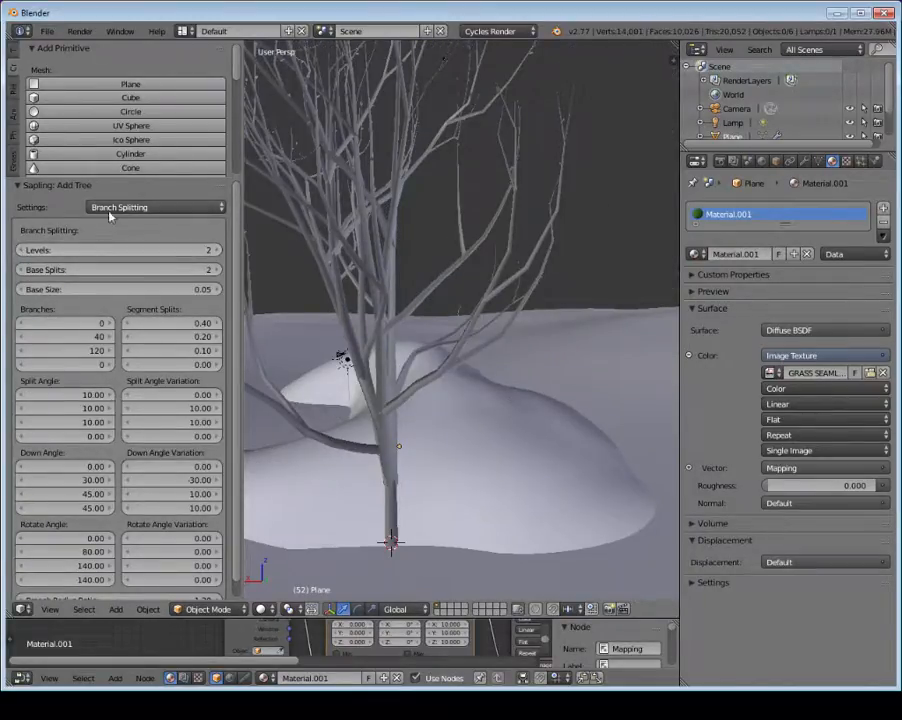
left_click(156, 206)
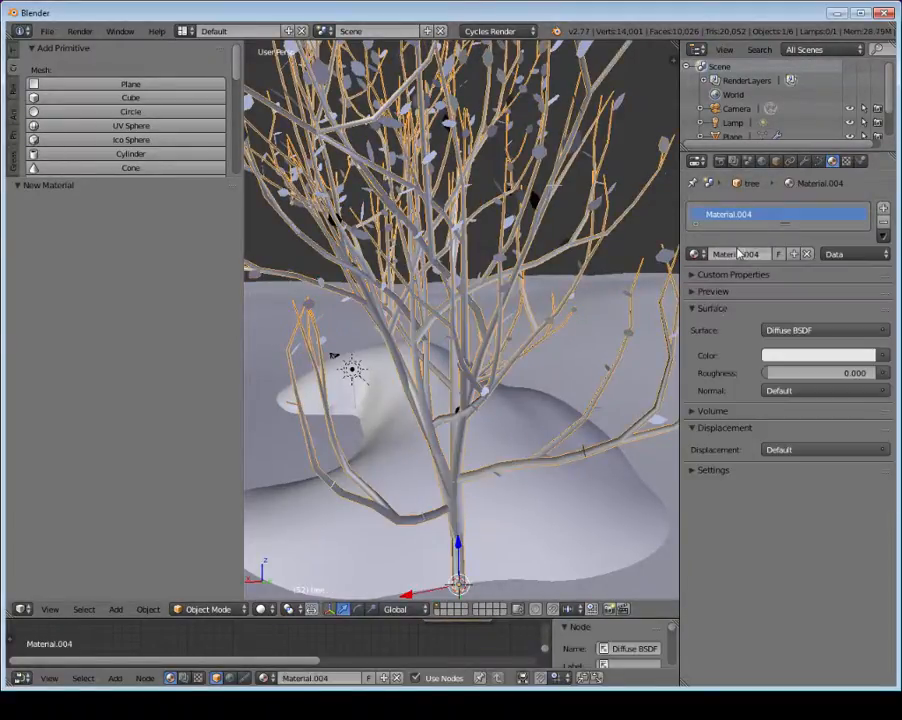
- Set Material.004's diffuse colour to dark brown and change the viewport shading mode
left_click(818, 356)
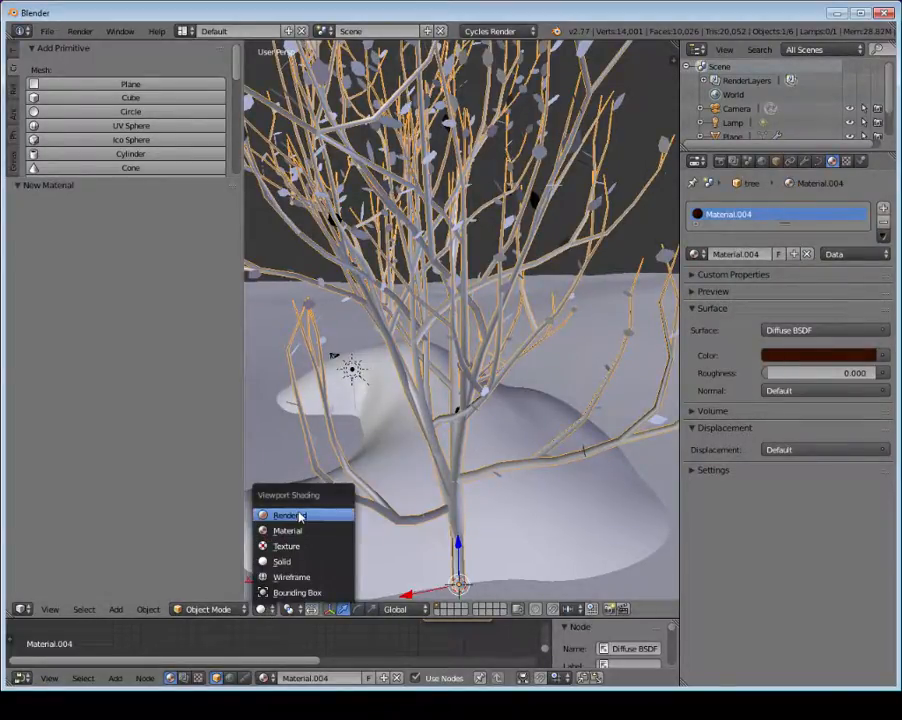
left_click(284, 516)
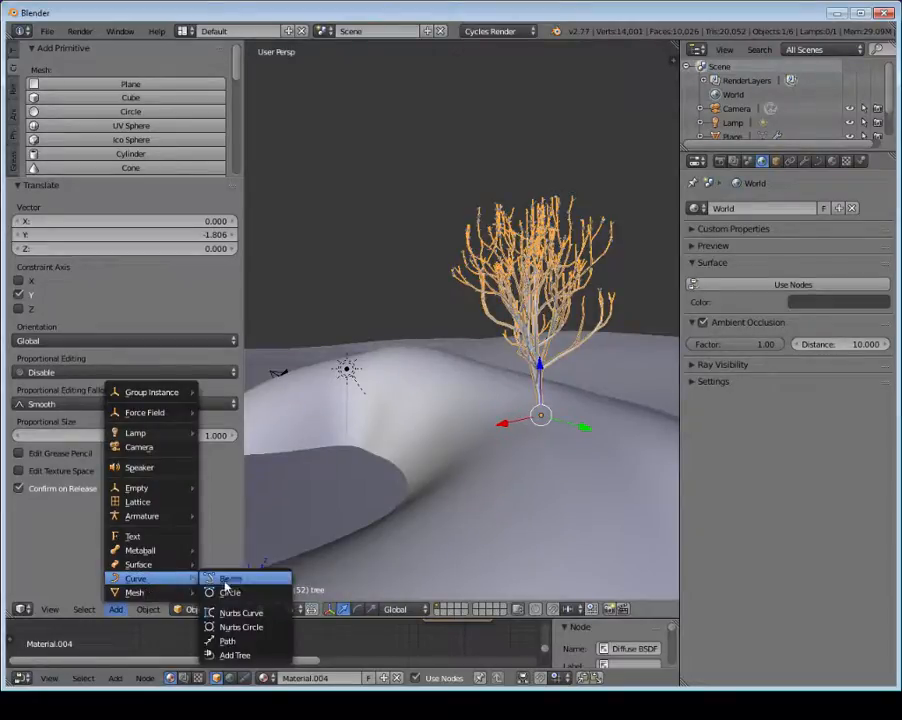
mouse_move(236, 656)
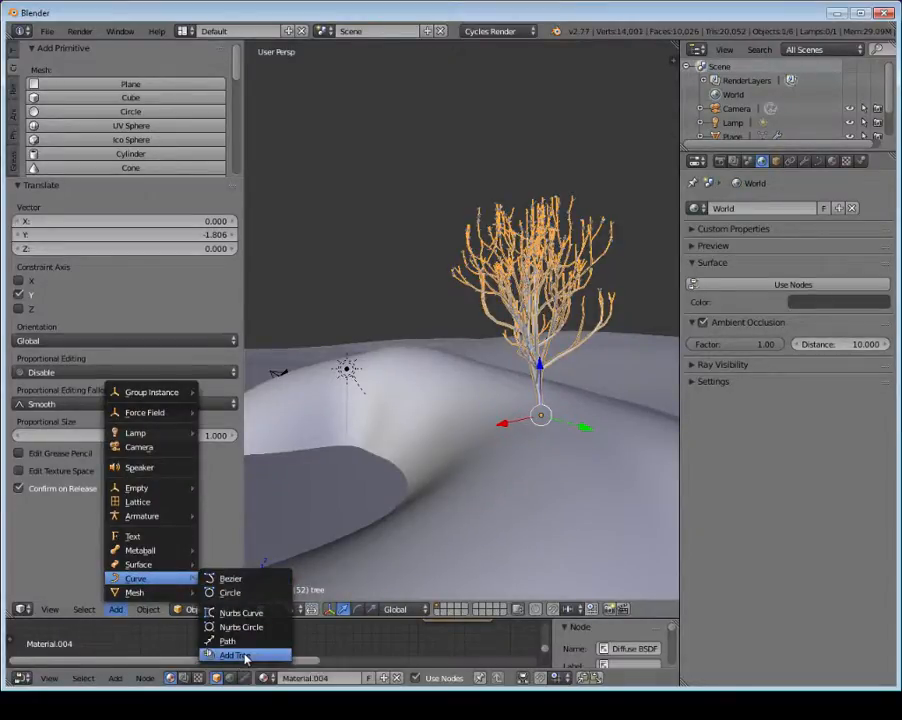
- Add a second sapling tree and load the black_tupelo preset for it
left_click(230, 656)
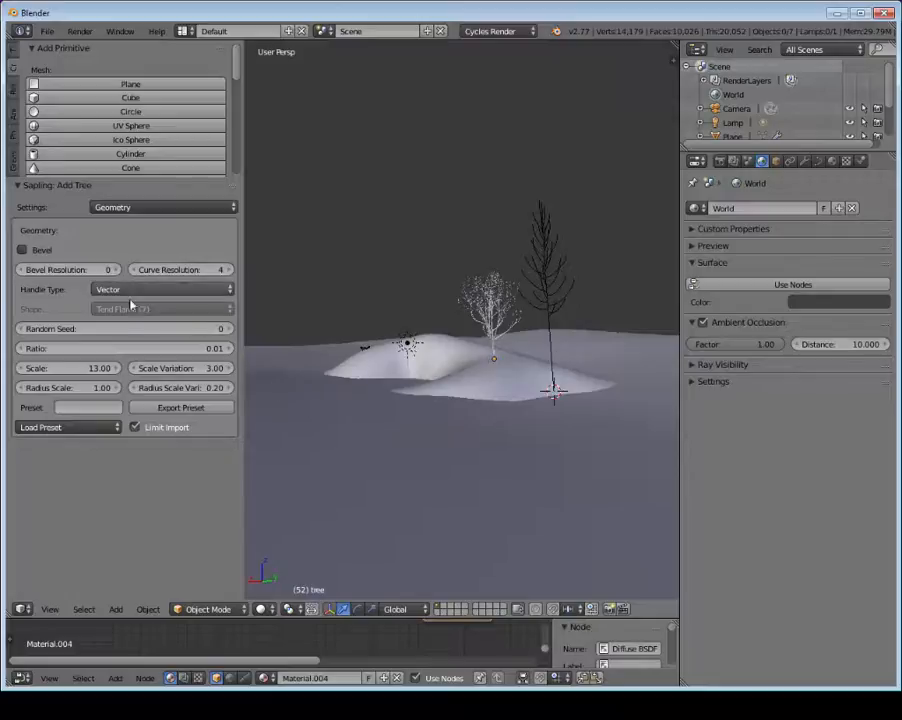
left_click(66, 428)
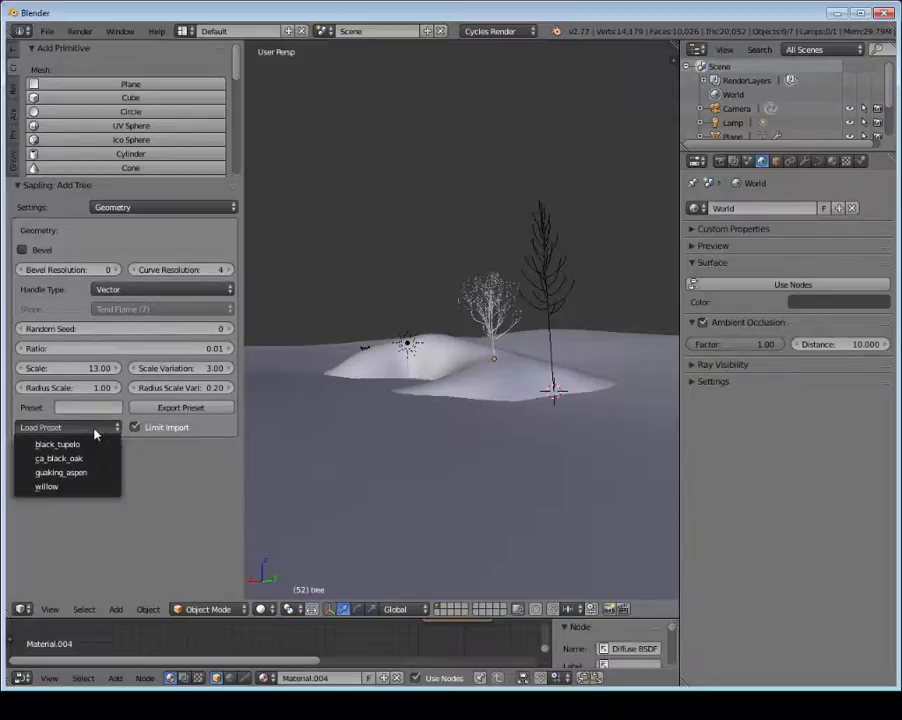
mouse_move(58, 444)
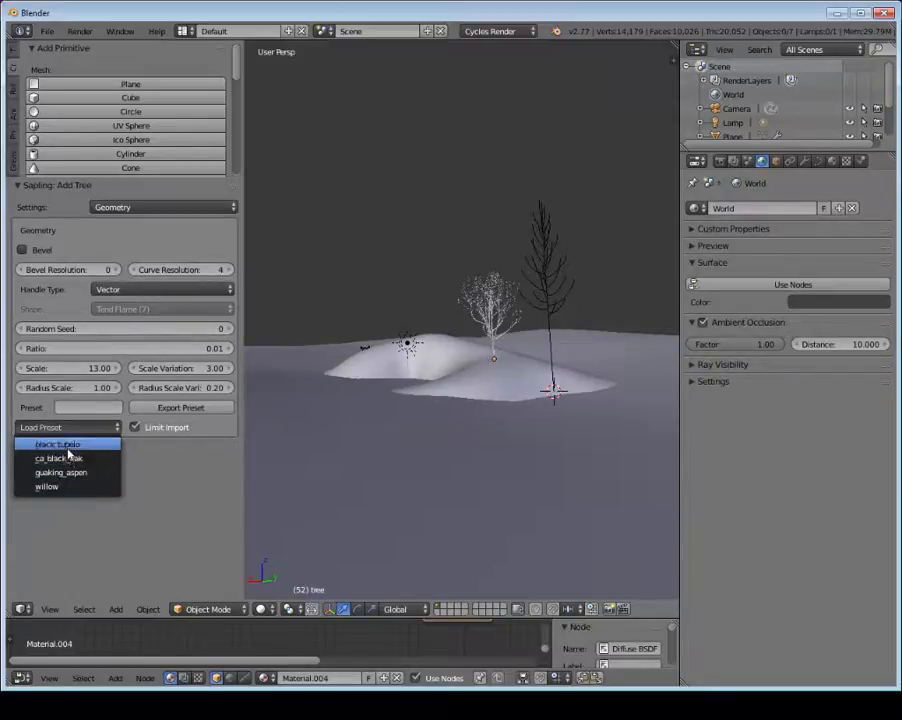
left_click(68, 428)
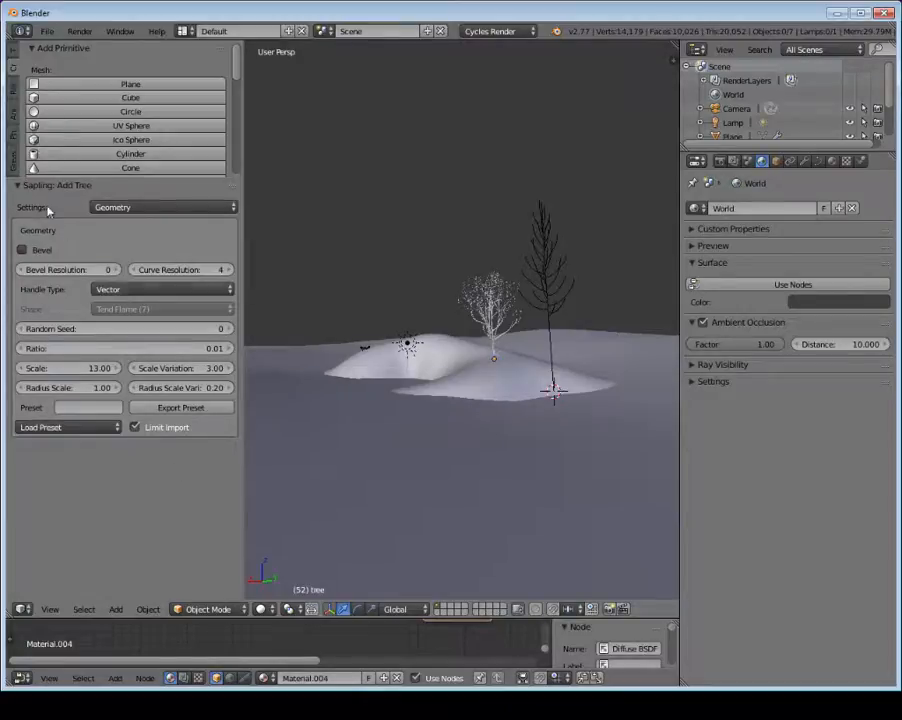
- Review the new tree's Branch Growth and Branch Splitting settings, then turn on its leaves
left_click(164, 206)
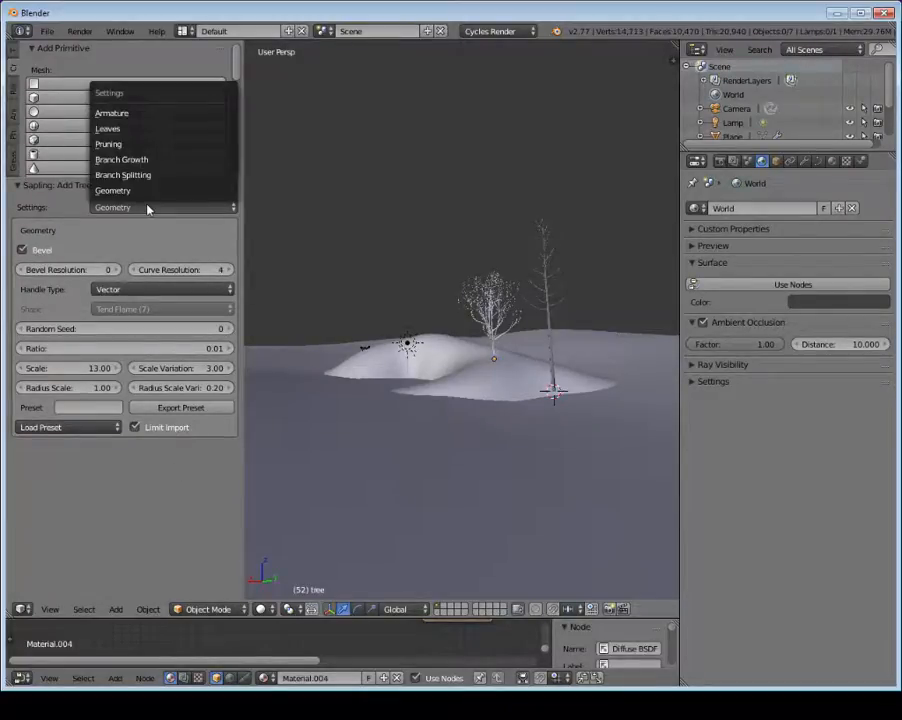
left_click(122, 160)
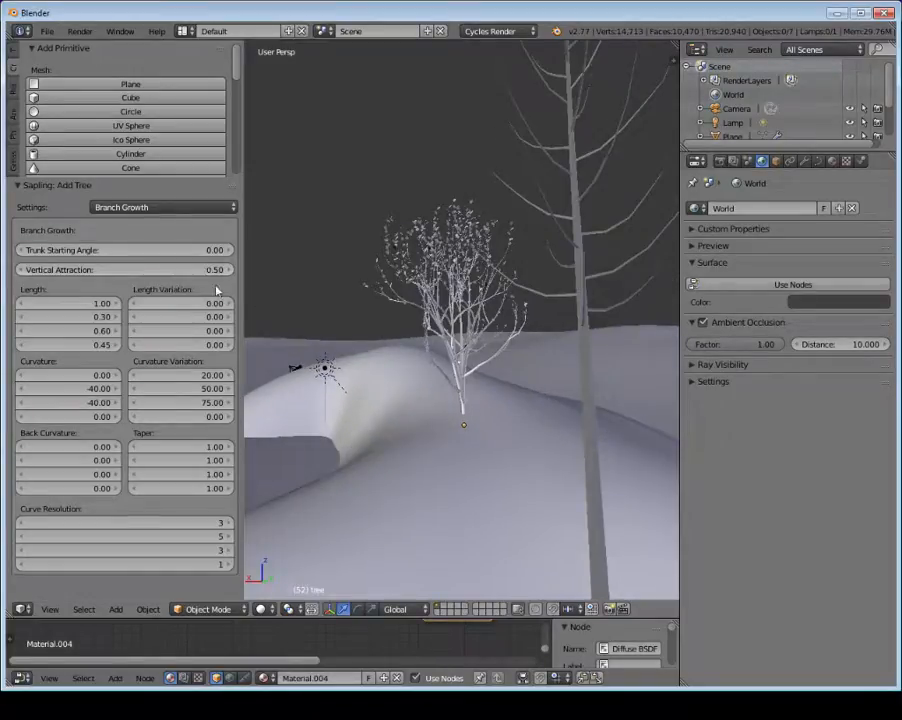
left_click(156, 206)
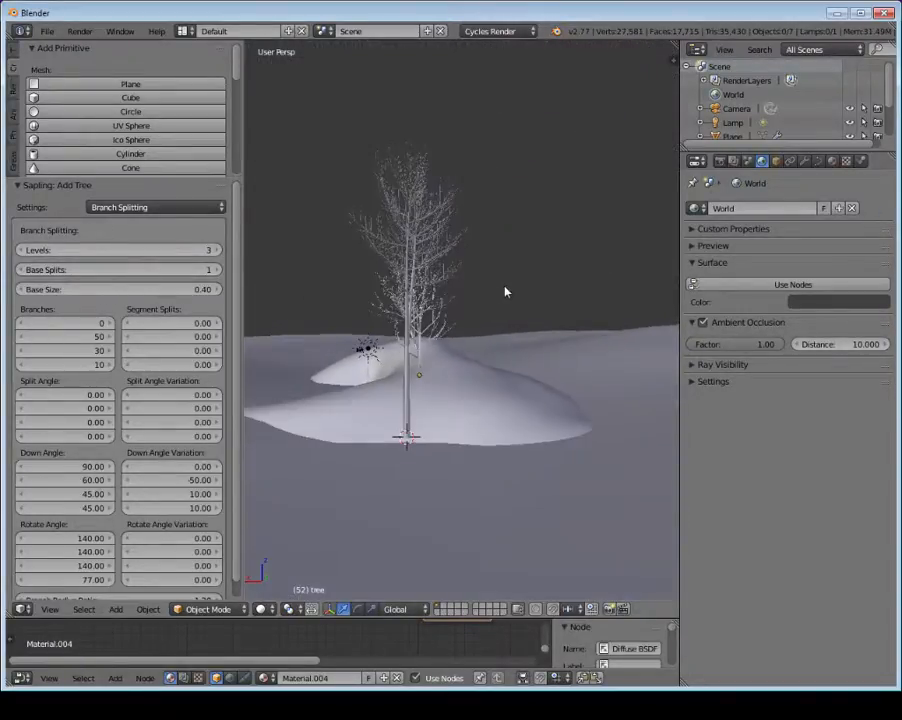
left_click(156, 206)
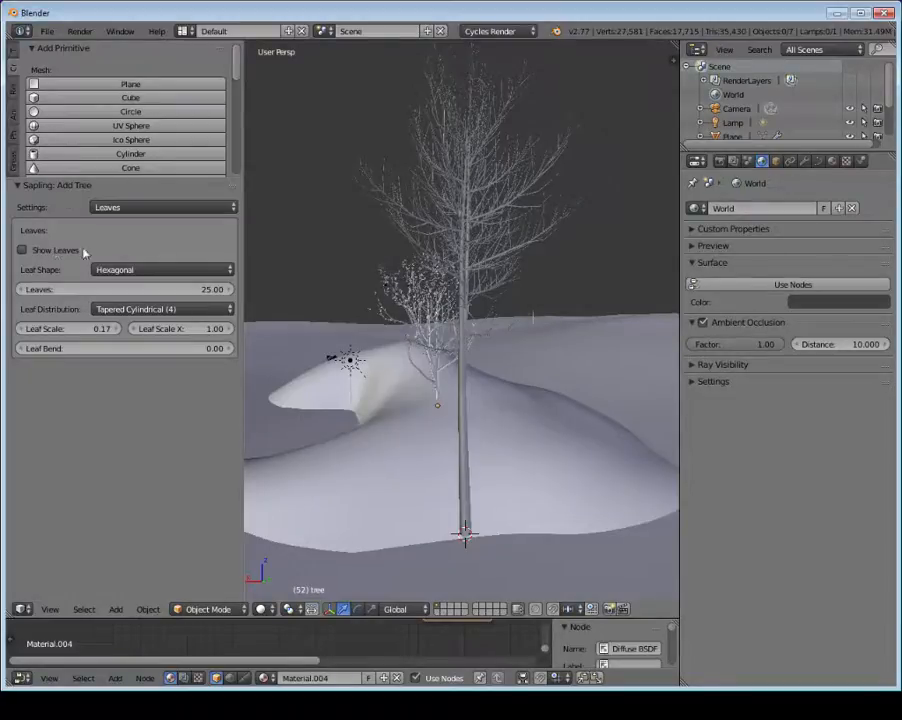
left_click(24, 248)
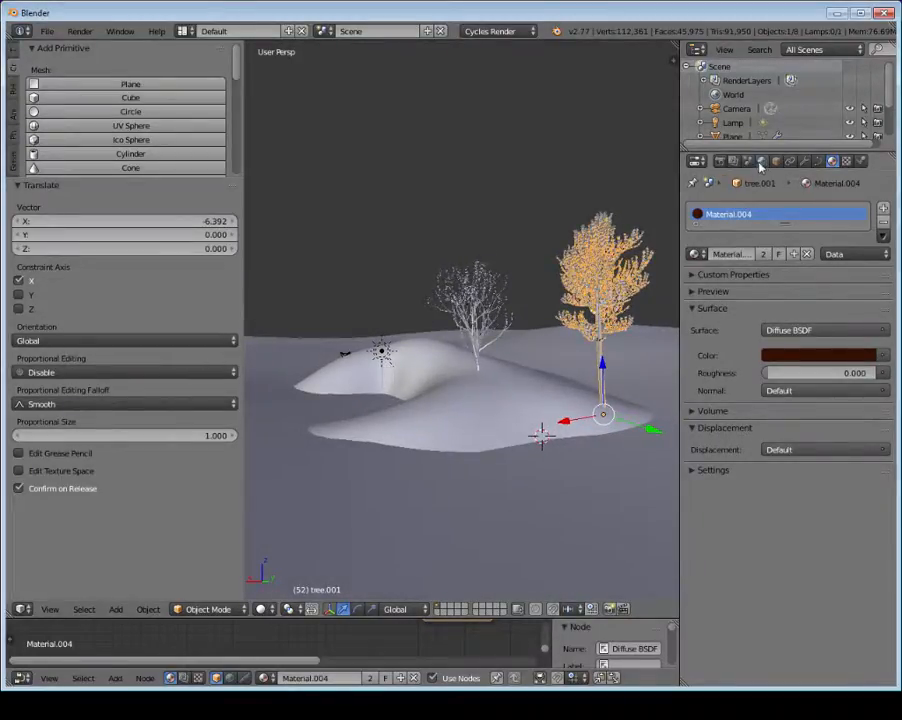
- Switch the Properties editor to the World settings after placing the second tree
left_click(762, 160)
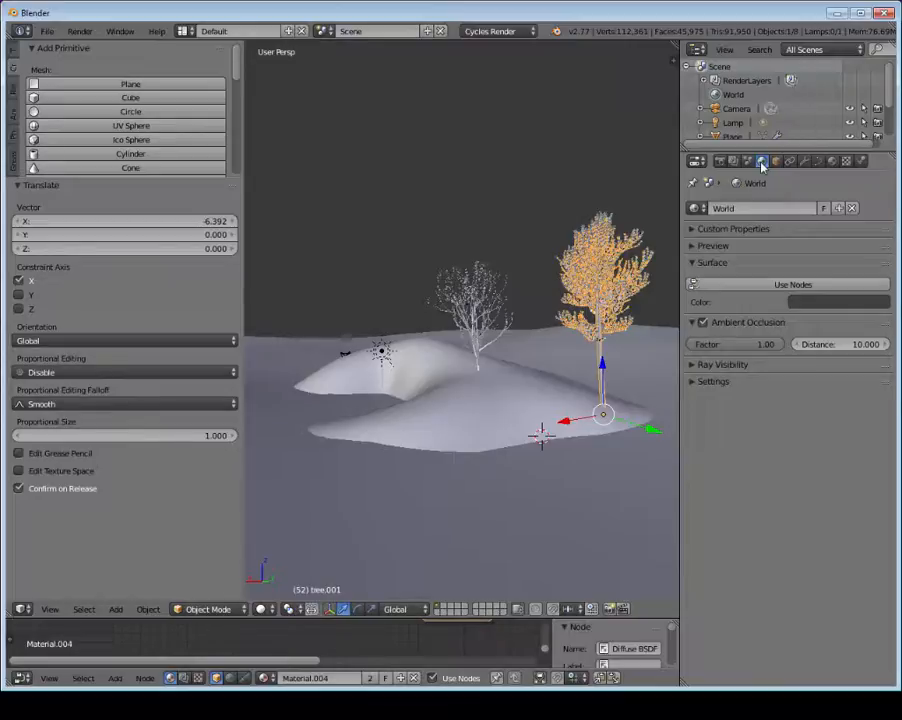
- Return to the World settings and add a Sky Texture node to the world's shader nodes
left_click(748, 160)
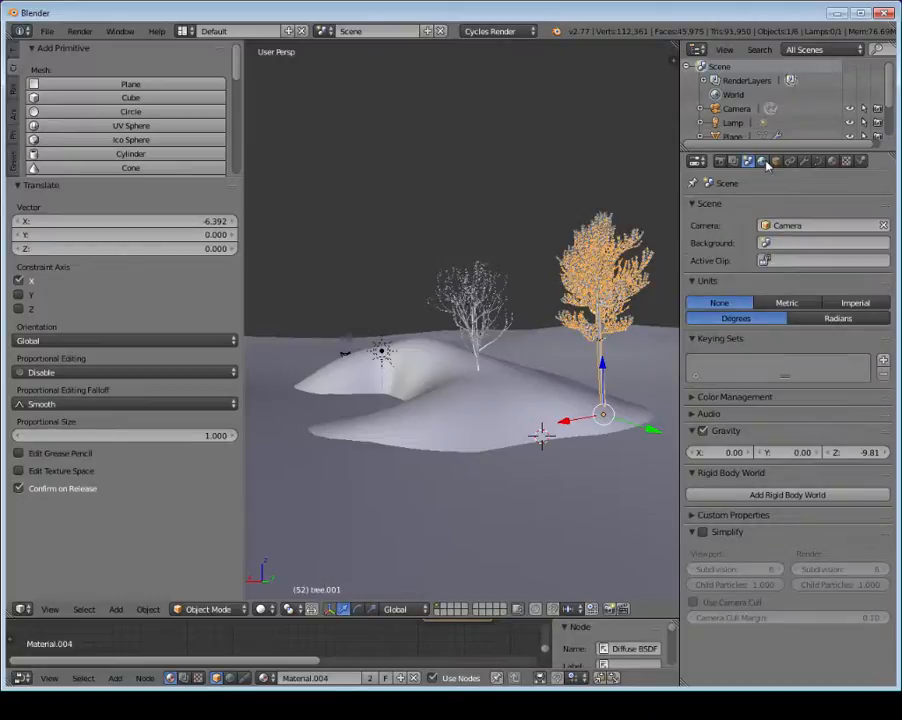
left_click(764, 160)
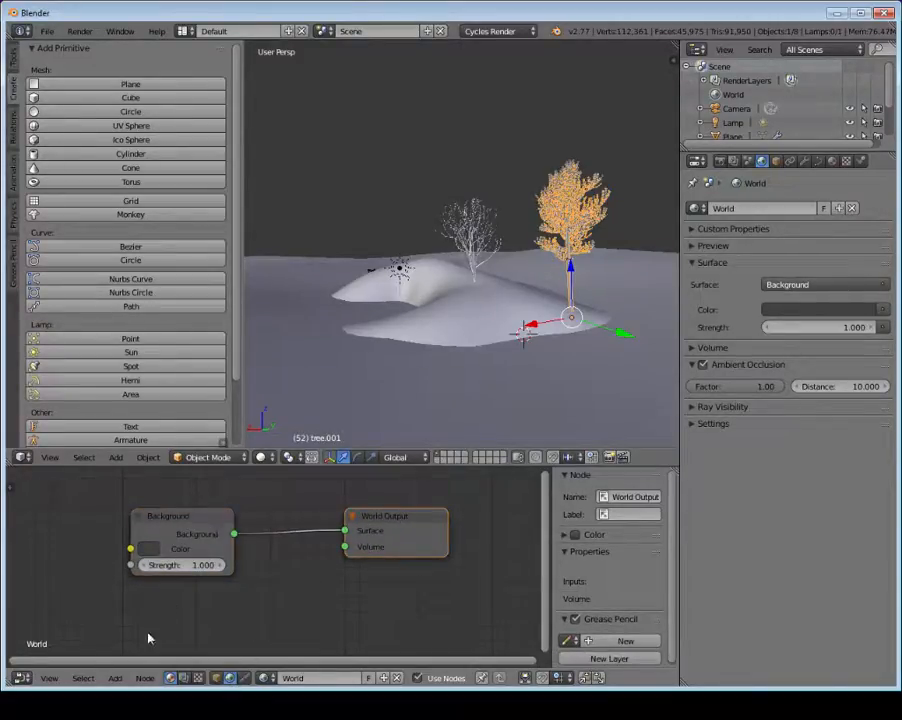
left_click(116, 678)
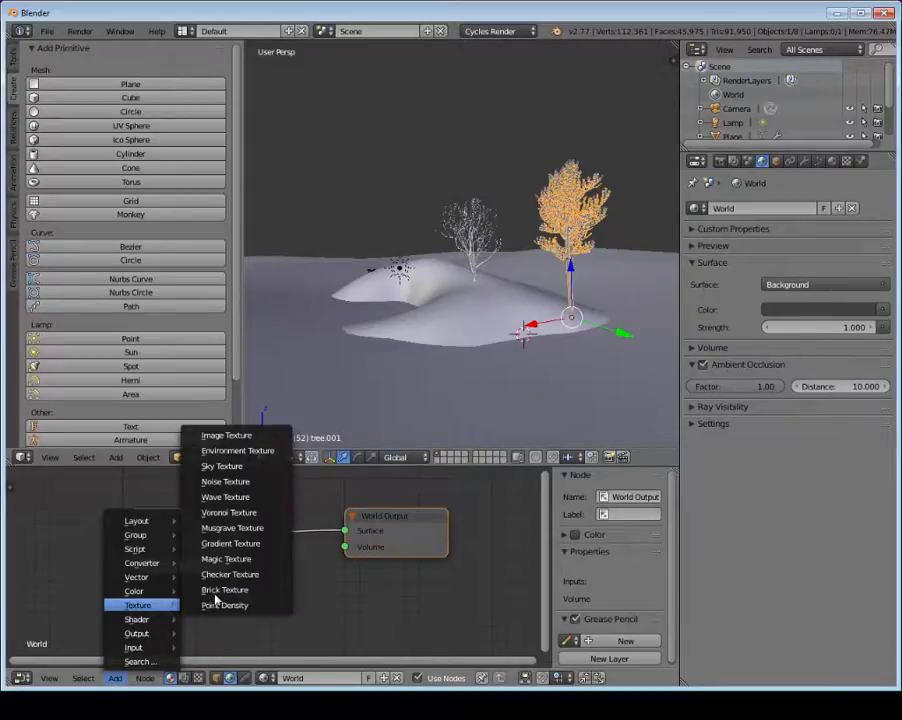
left_click(220, 466)
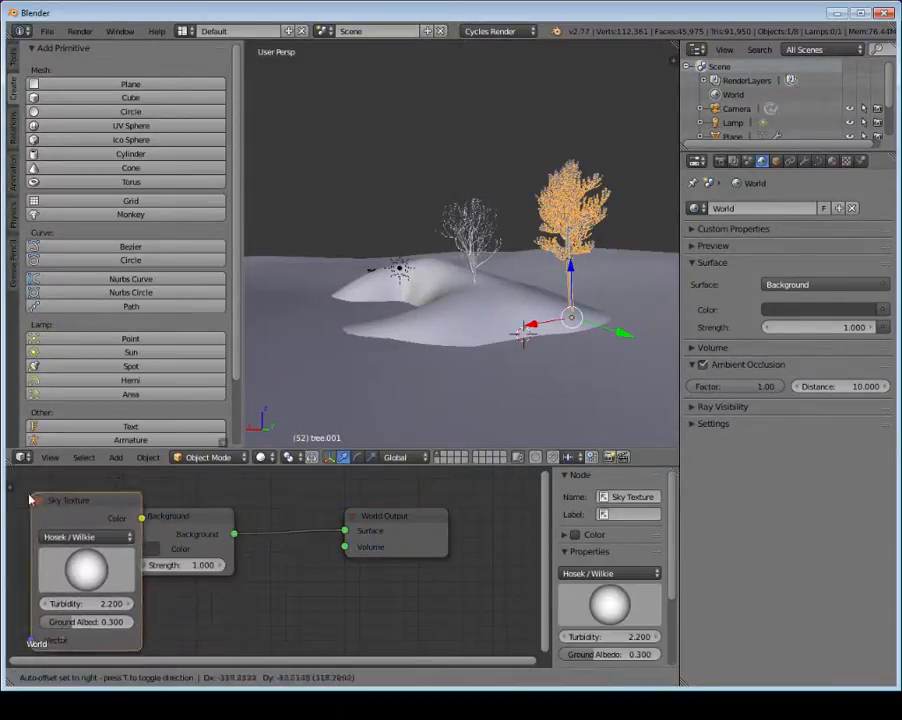